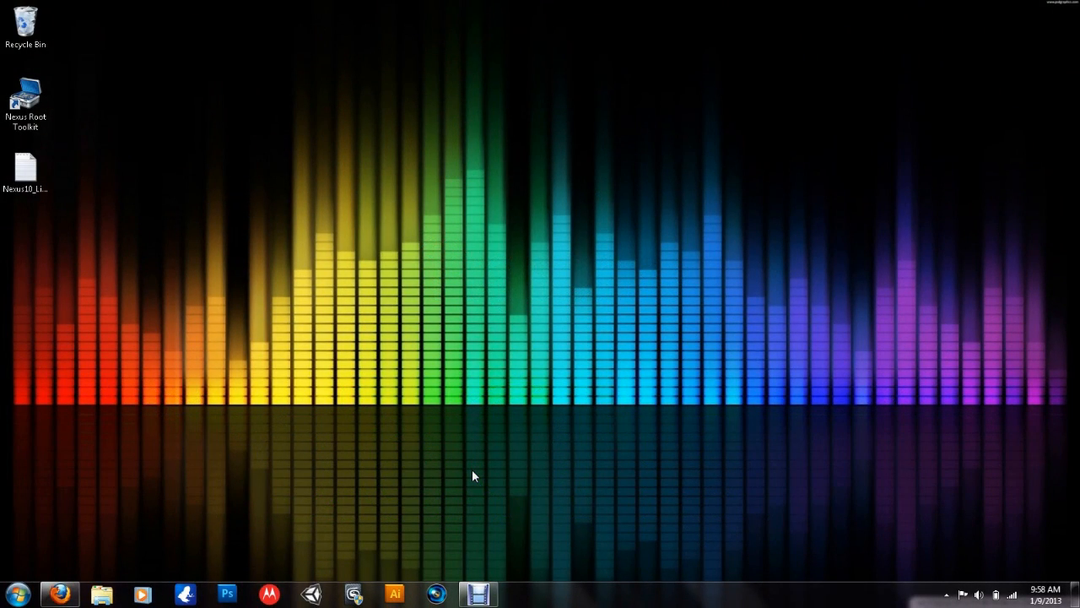
mouse_move(65, 125)
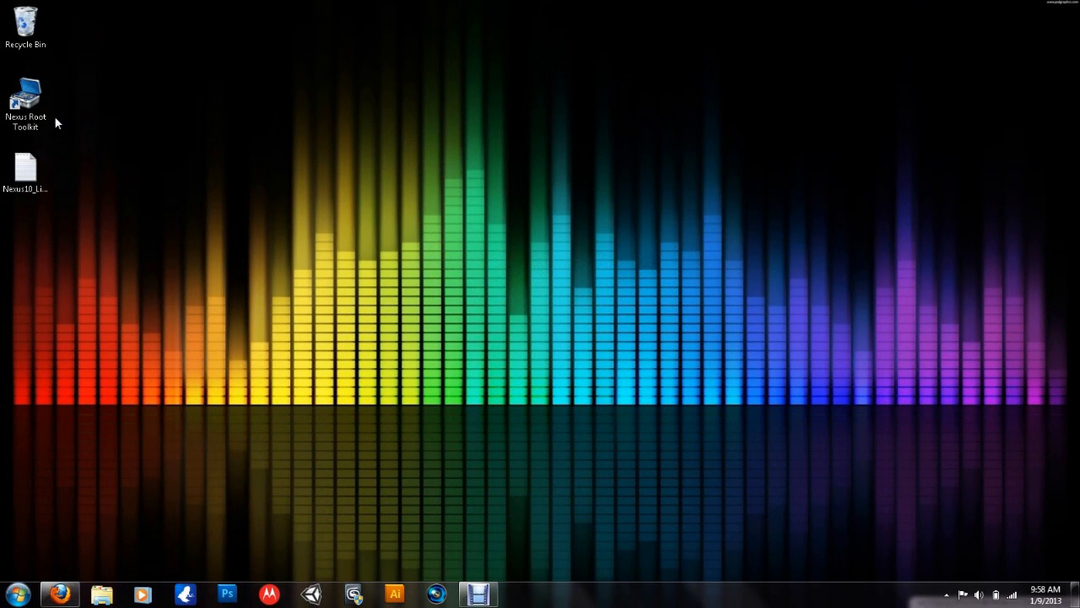
mouse_move(307, 297)
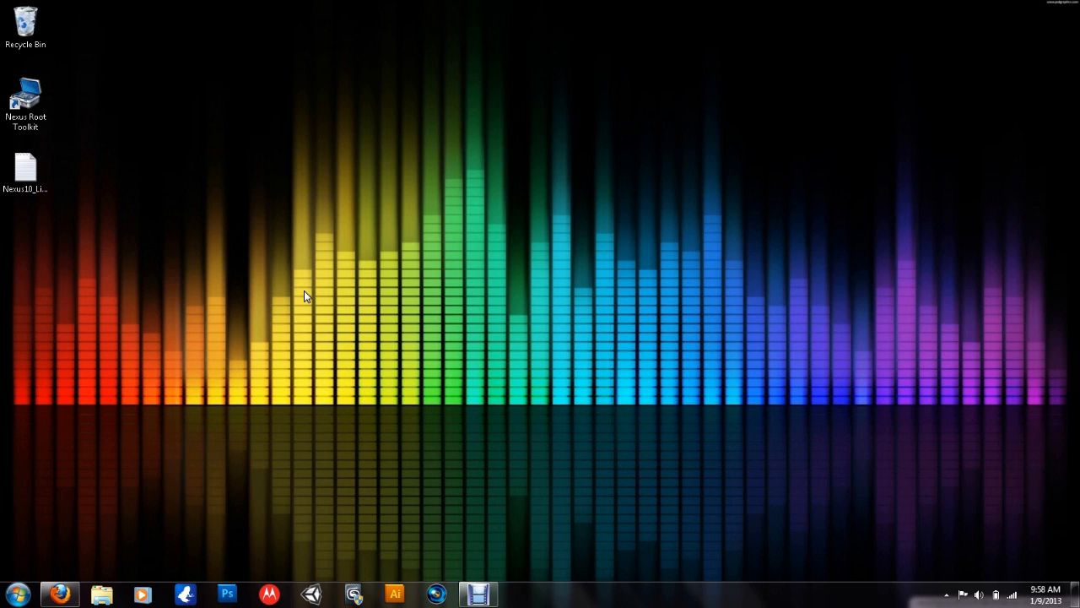
mouse_move(464, 354)
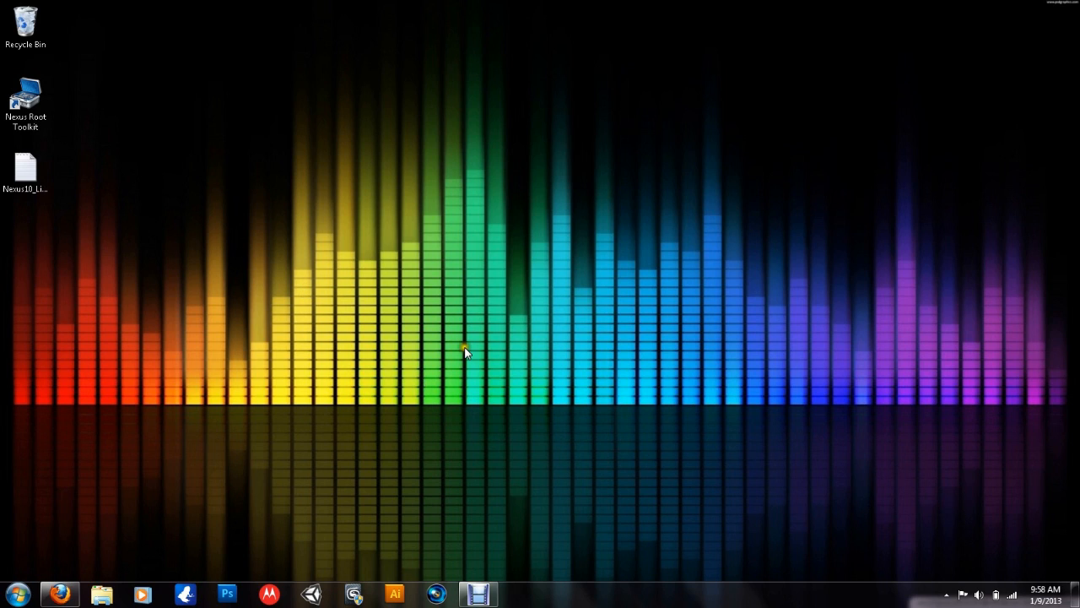
mouse_move(351, 304)
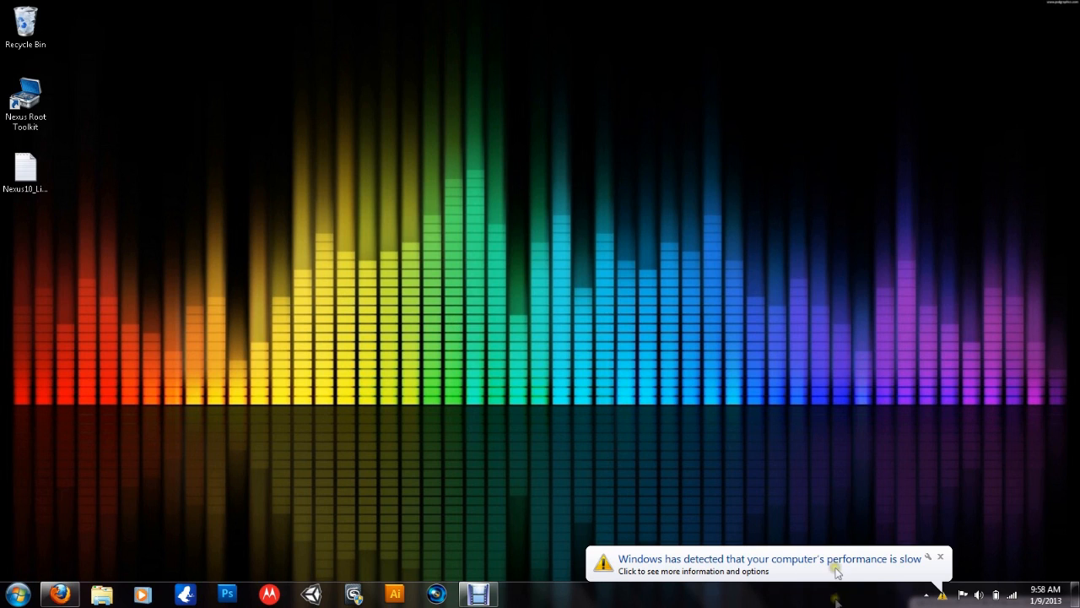
Step: Dismiss the slow-performance warning and read down through the screenshots, features and download links
left_click(835, 571)
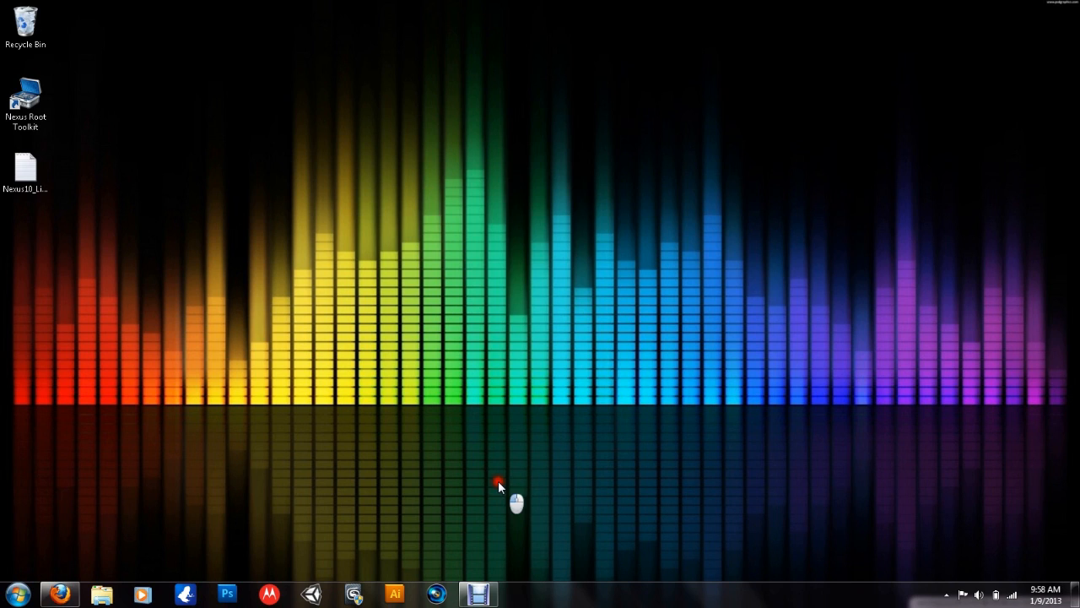
mouse_move(324, 172)
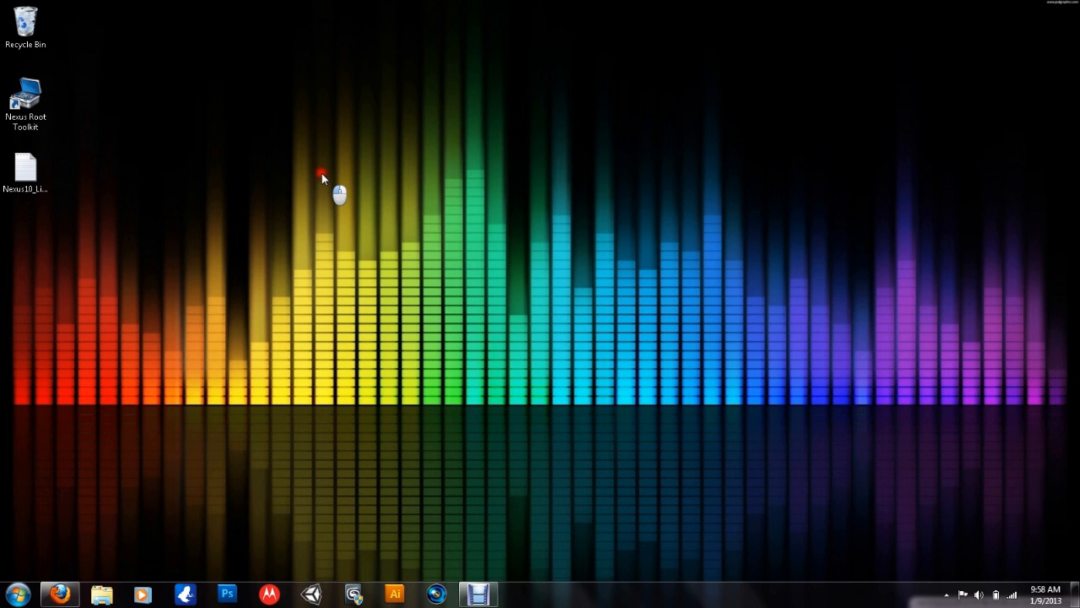
mouse_move(76, 340)
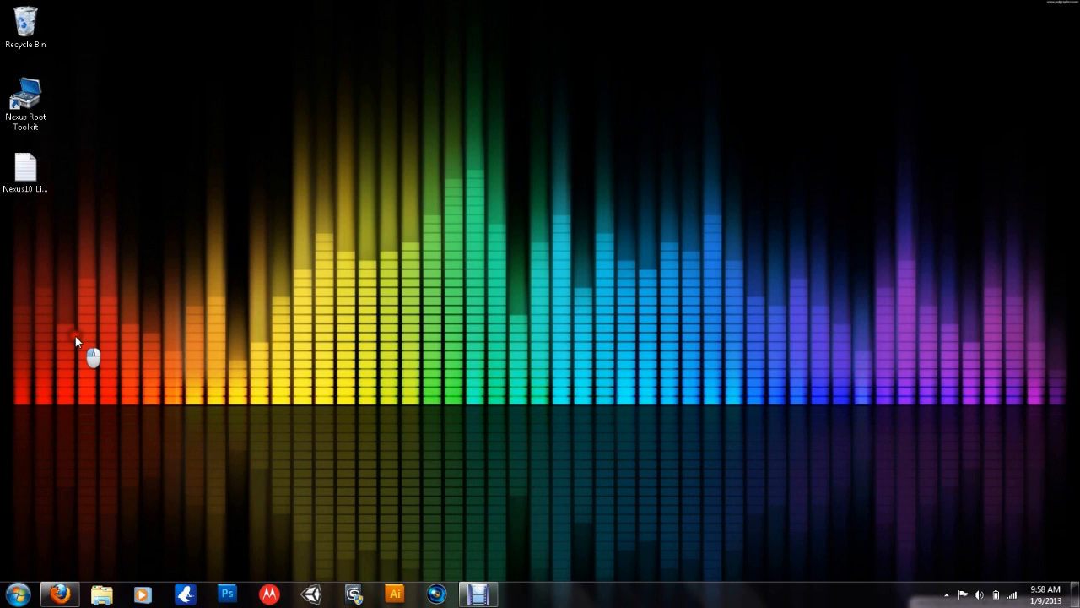
mouse_move(44, 236)
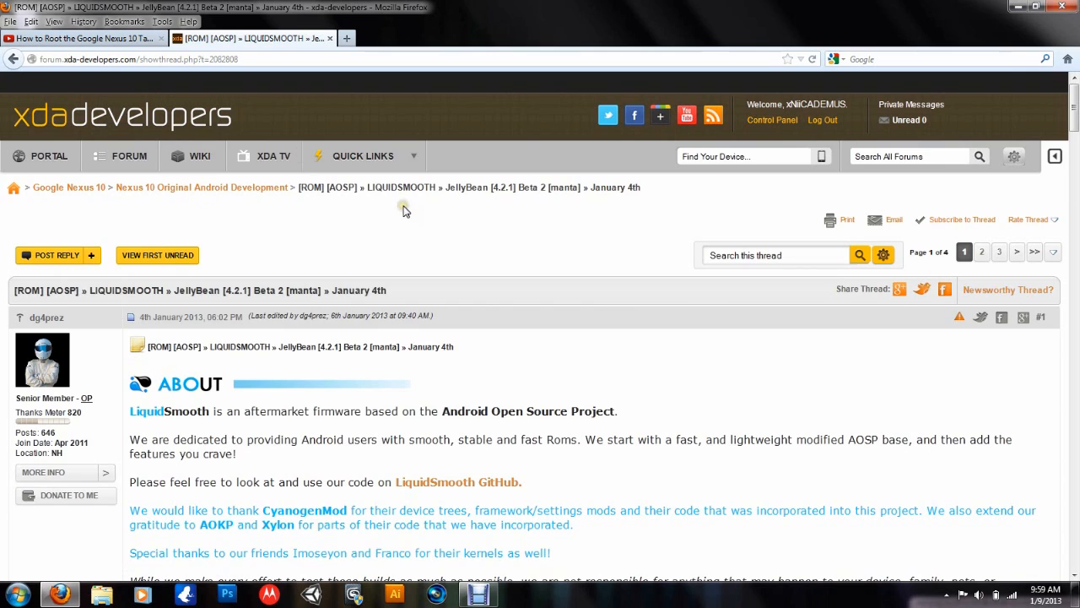
mouse_move(229, 227)
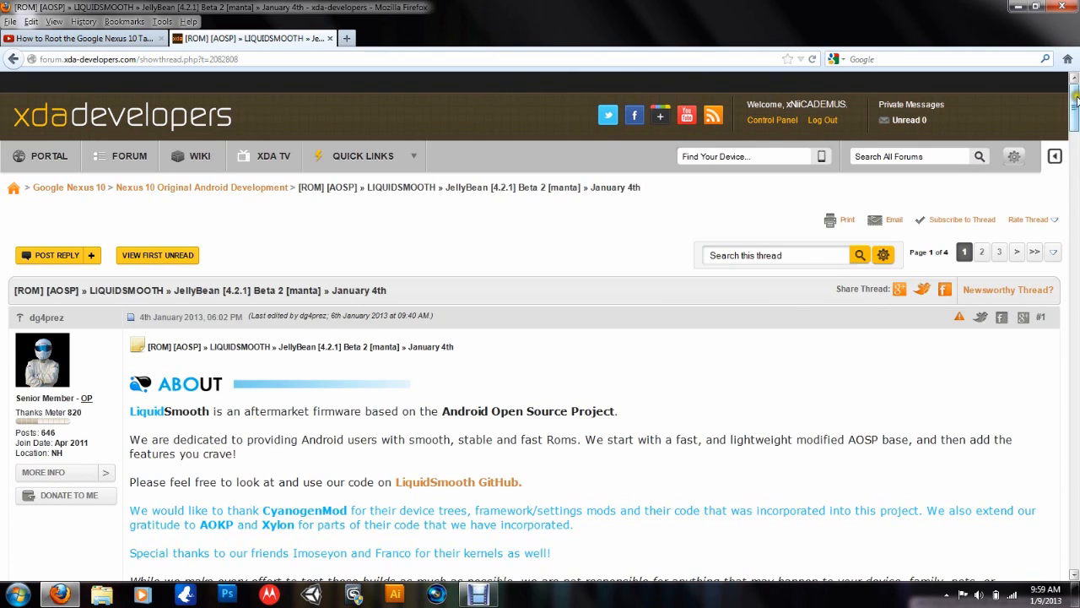
scroll("down", 3)
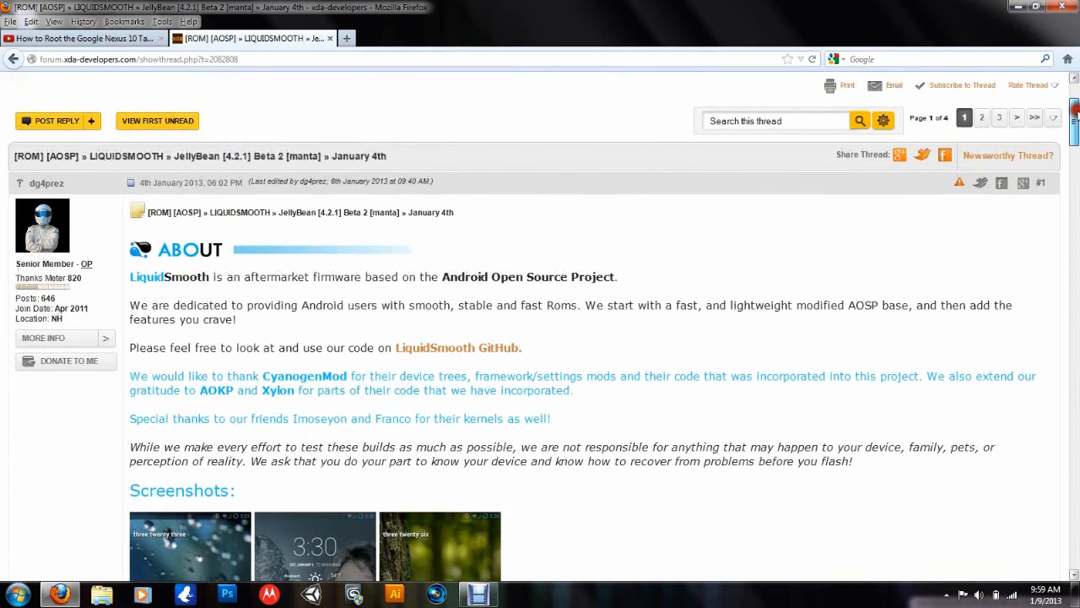
scroll("down", 3)
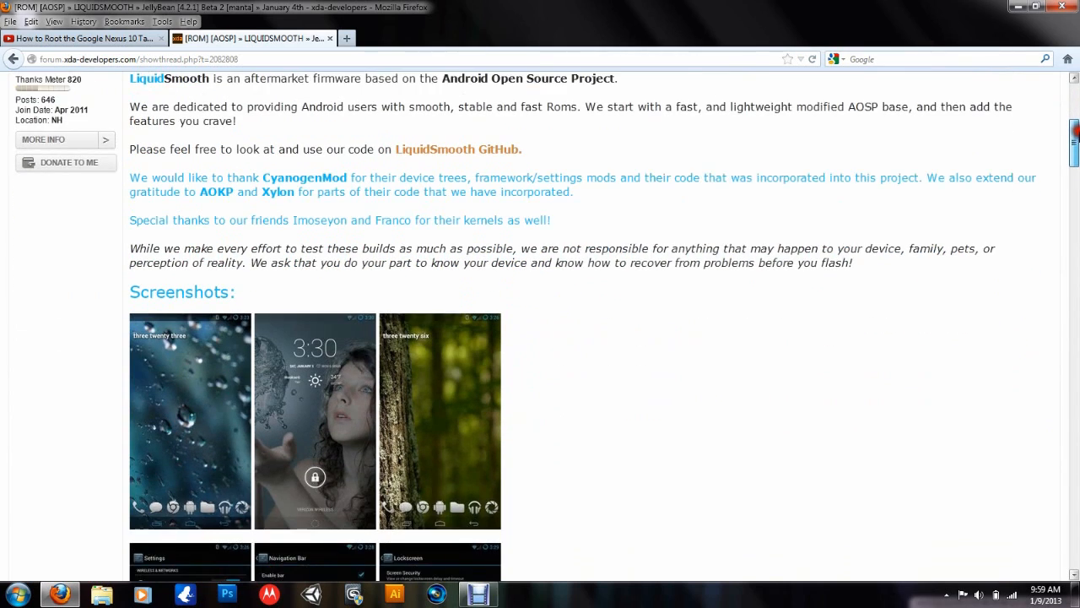
scroll("up", 3)
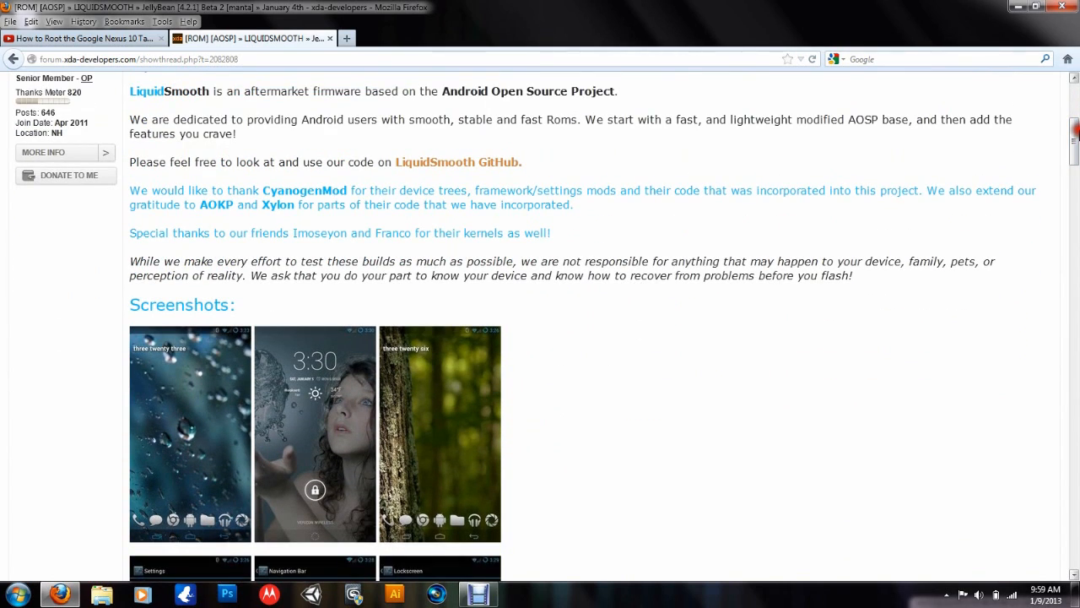
scroll("down", 3)
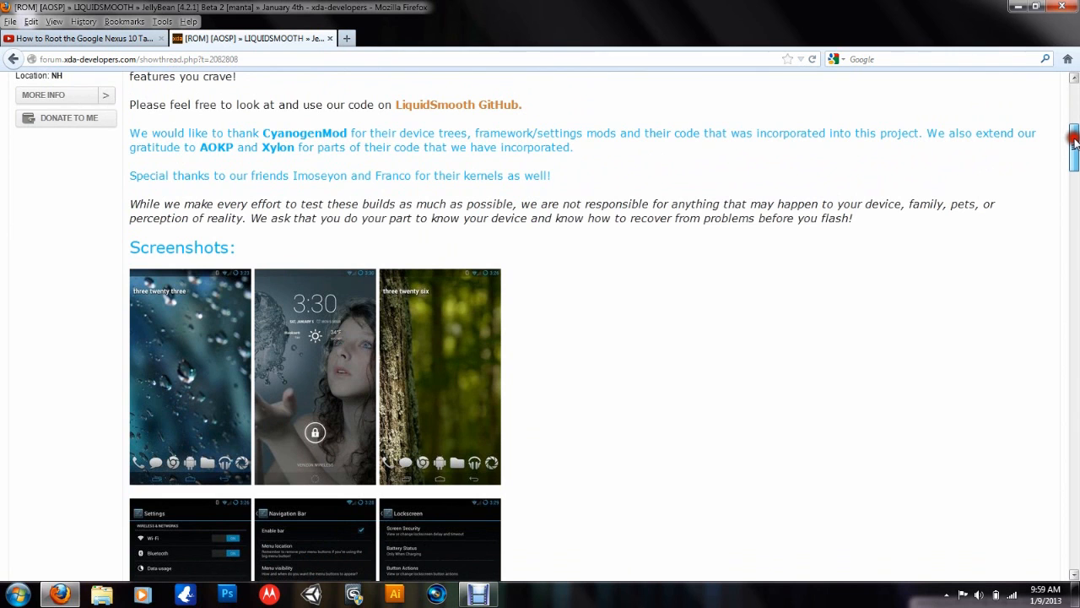
scroll("down", 3)
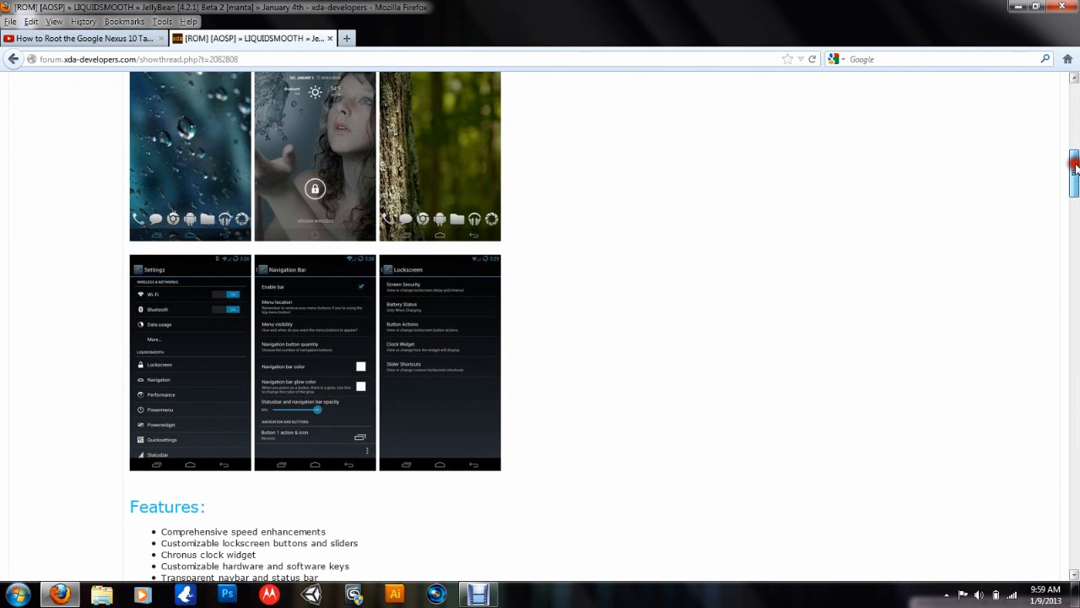
scroll("down", 3)
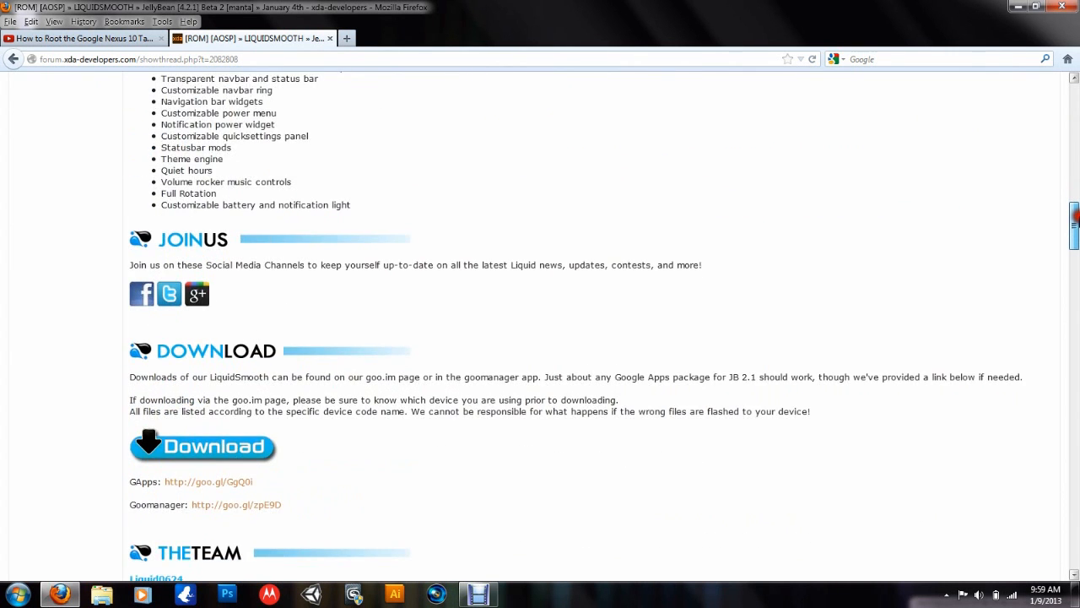
scroll("down", 3)
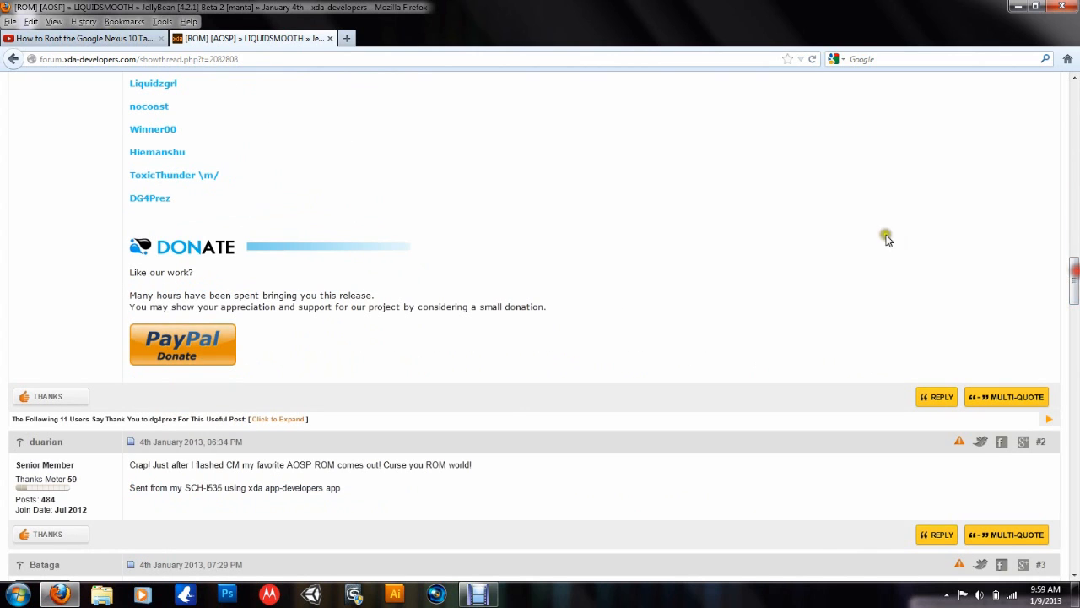
mouse_move(209, 337)
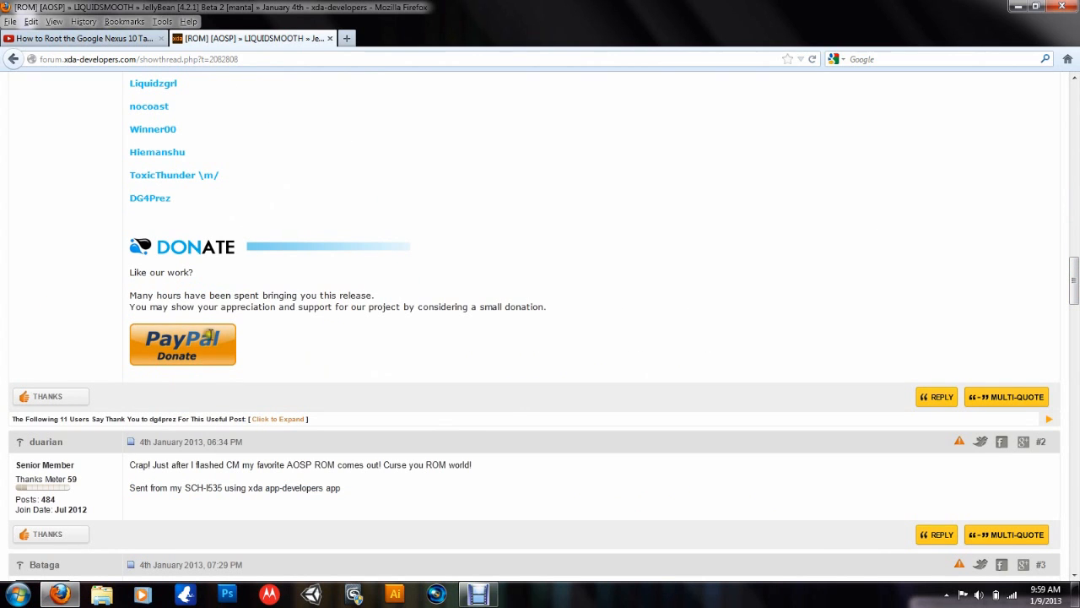
mouse_move(247, 312)
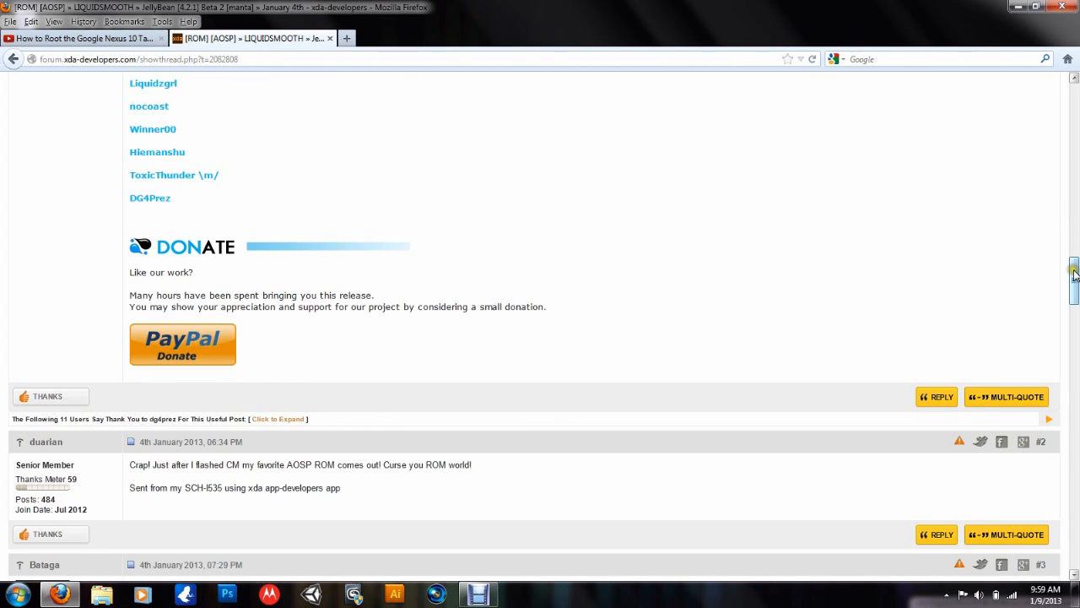
Step: Scroll back over the description and features to reach the goo.im and GApps download links again
scroll("up", 3)
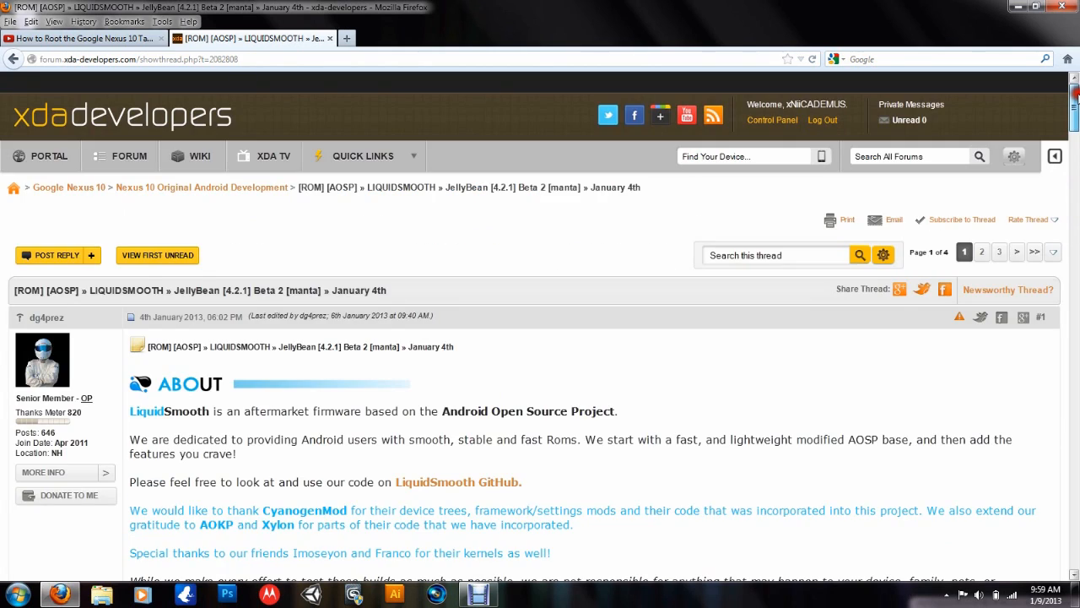
scroll("down", 3)
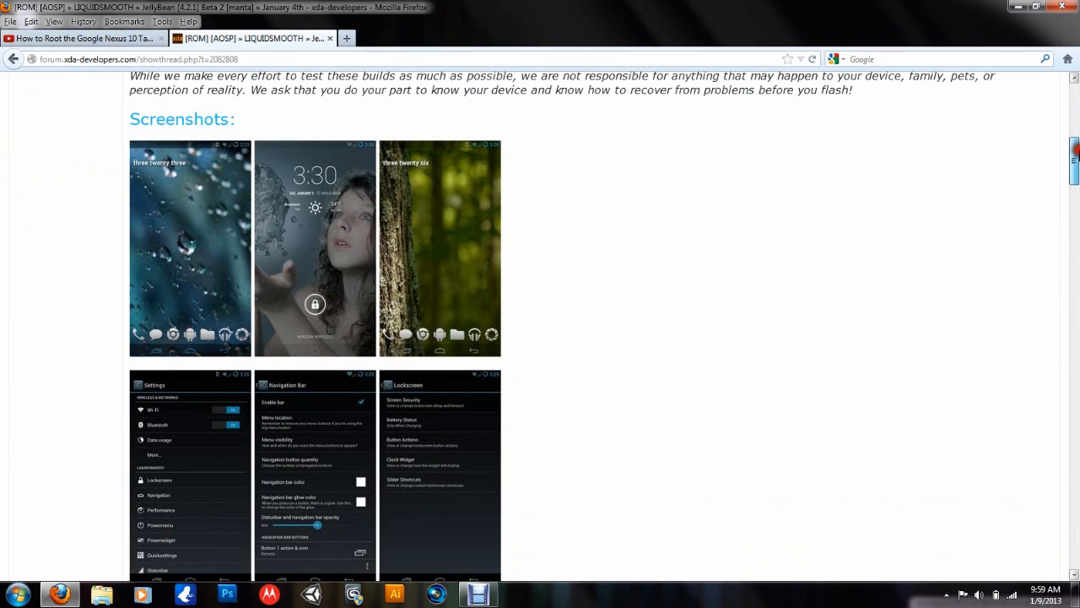
scroll("up", 3)
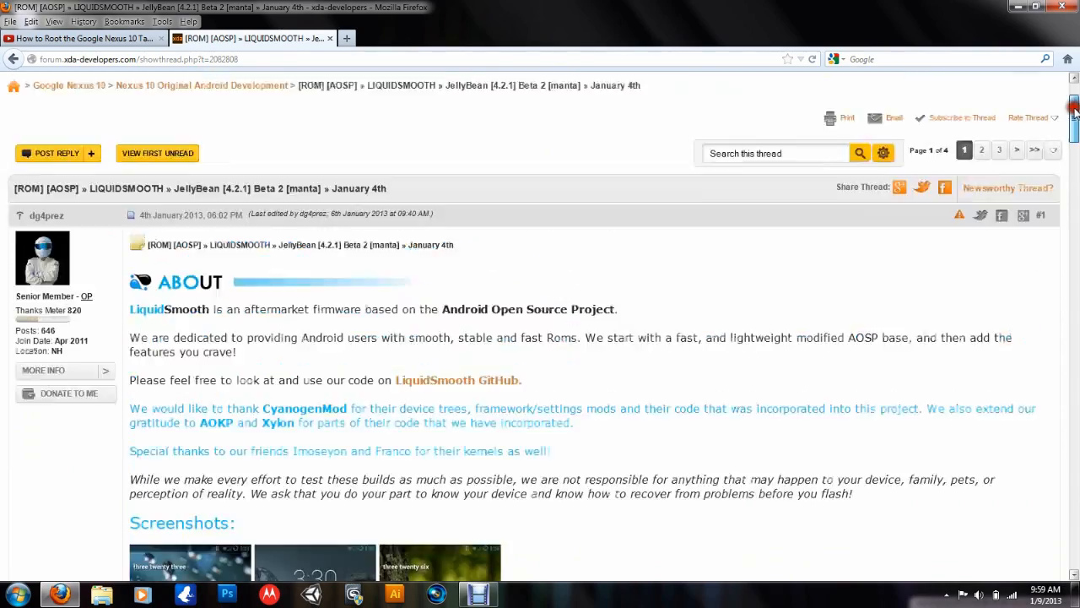
scroll("down", 3)
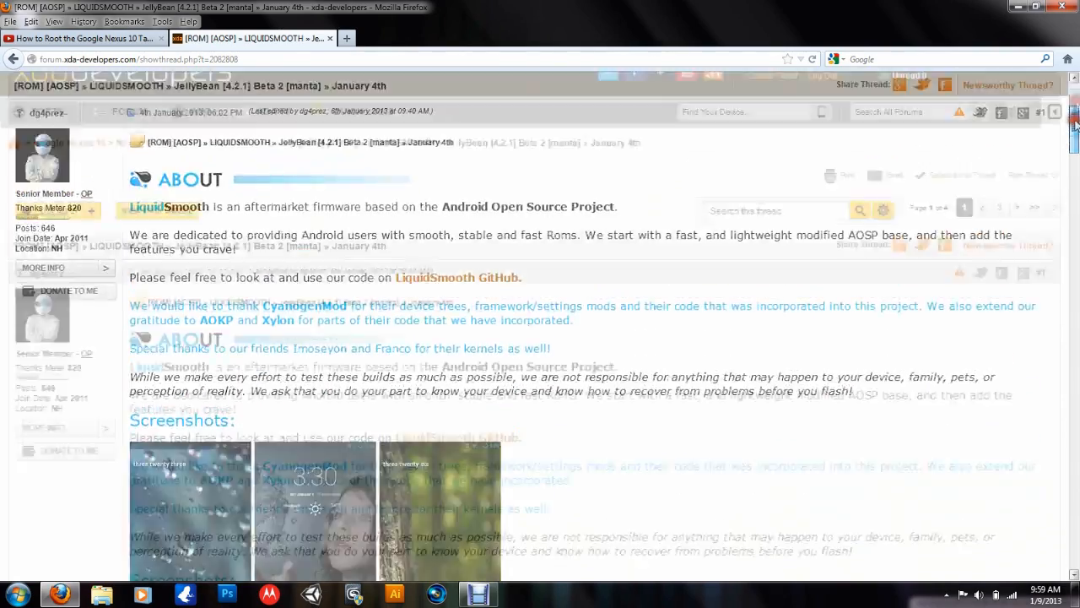
scroll("down", 3)
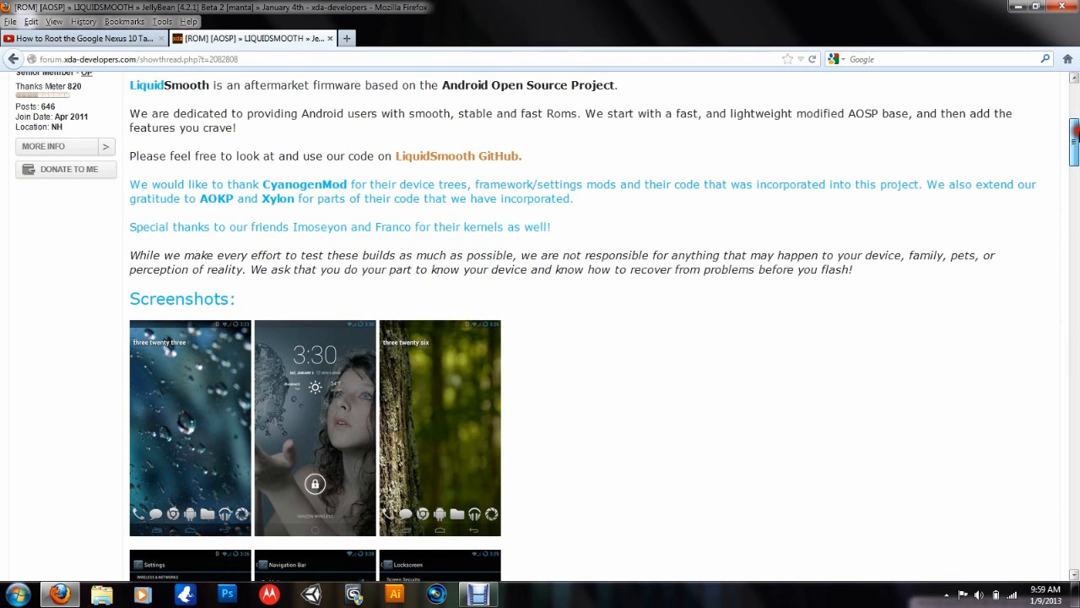
scroll("down", 3)
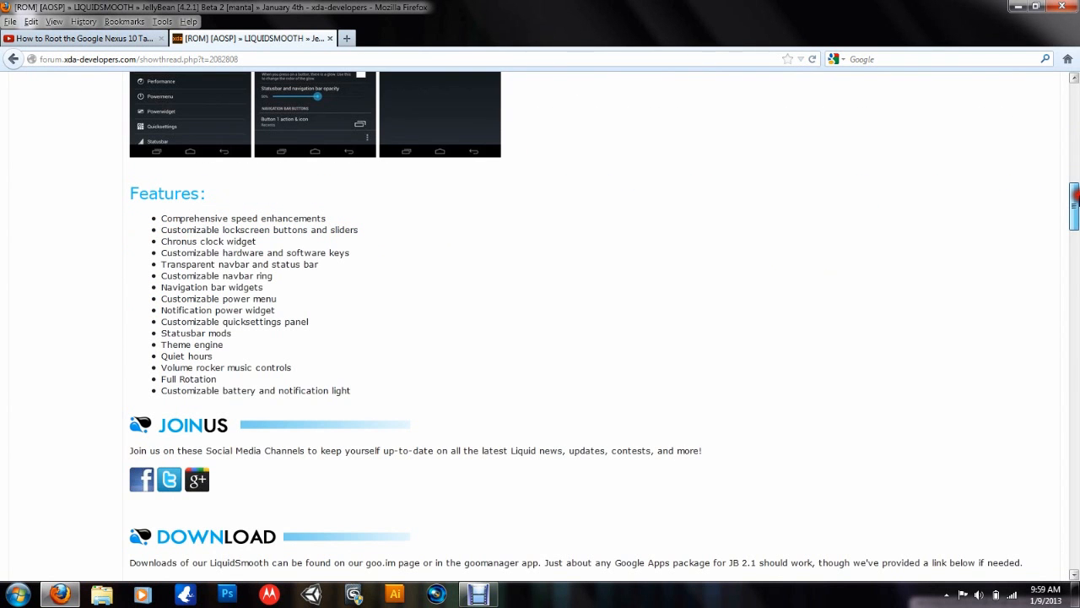
scroll("down", 3)
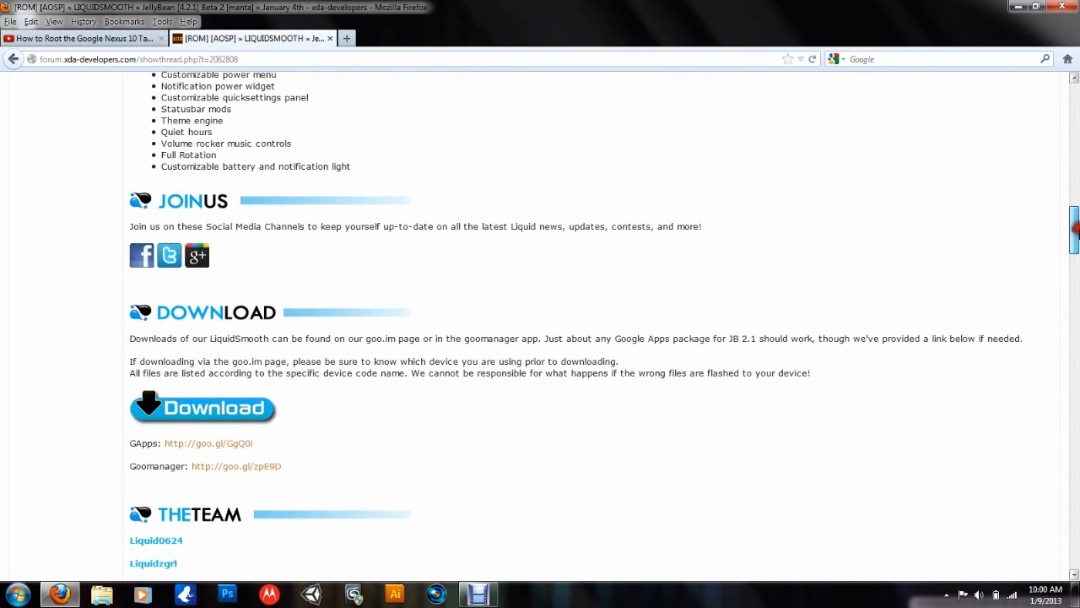
scroll("down", 3)
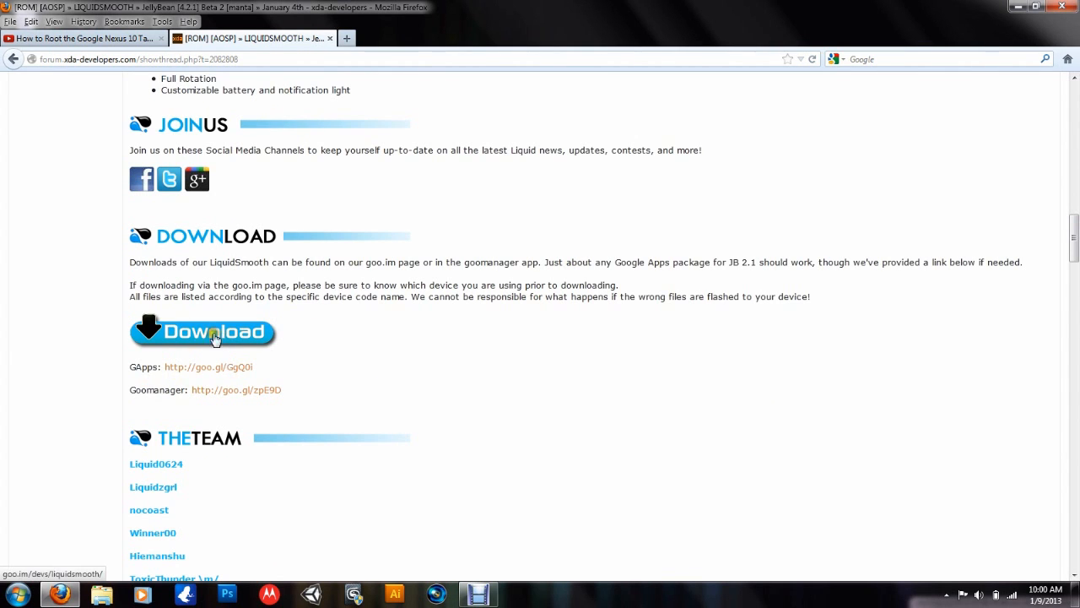
mouse_move(243, 395)
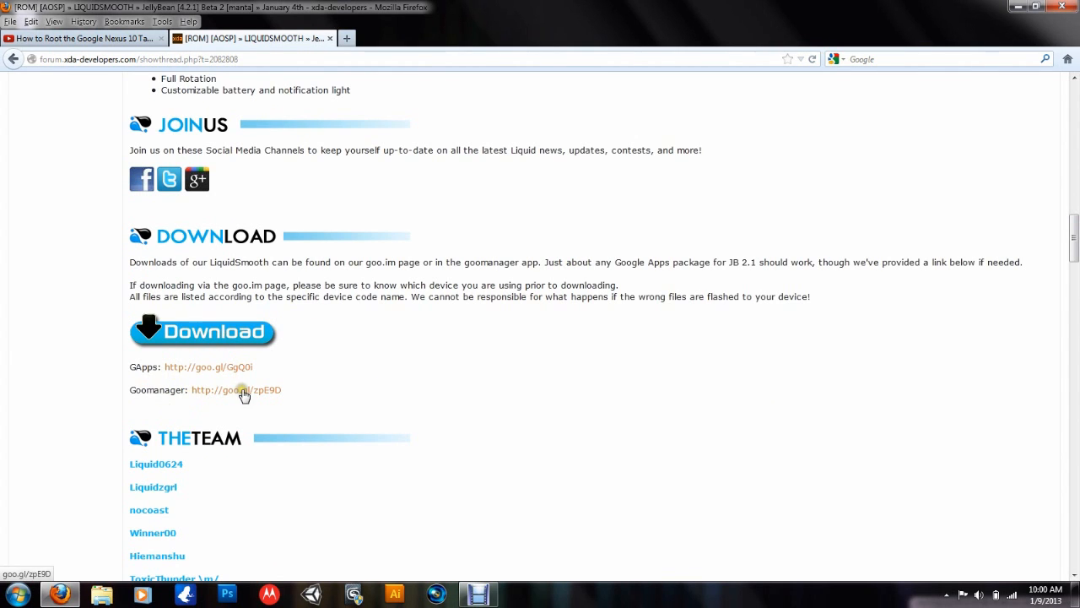
mouse_move(227, 339)
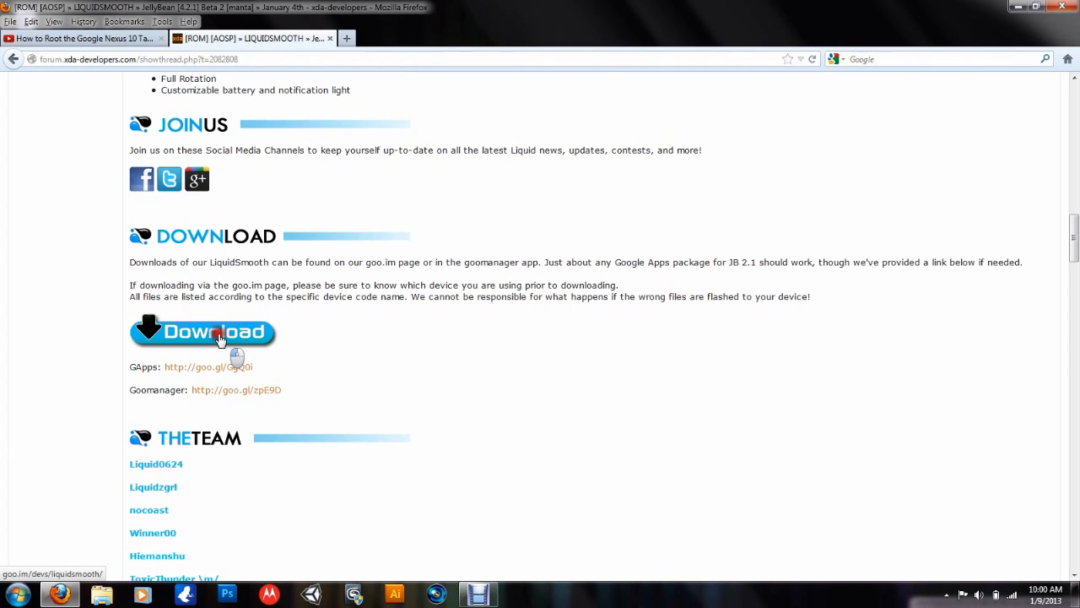
Step: Follow the Download button to the goo.im LiquidSmooth page listing the Beta1, Beta2 and RC folders
left_click(216, 333)
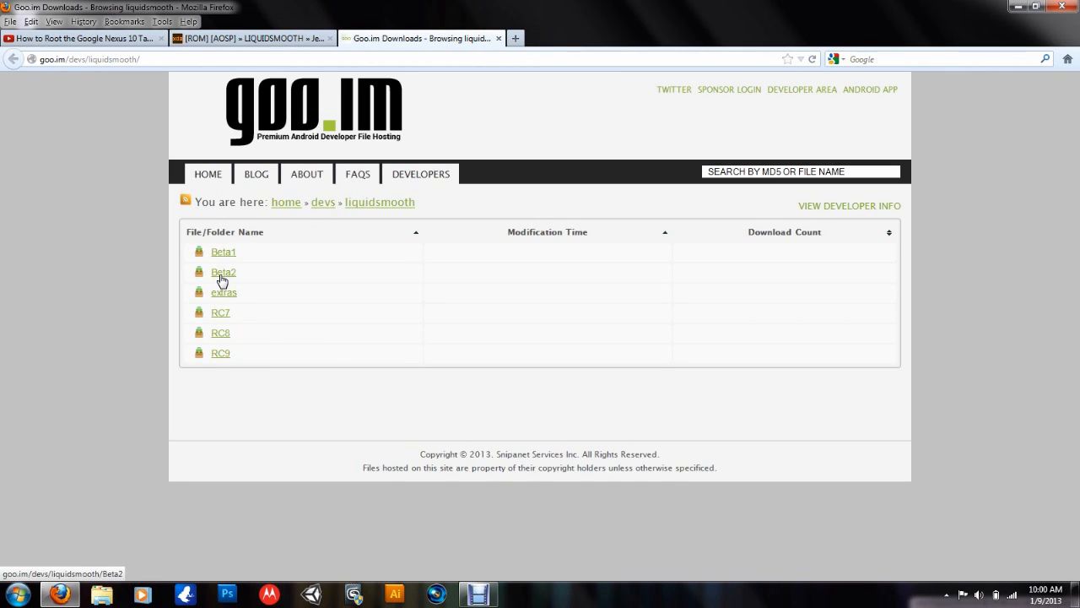
left_click(223, 270)
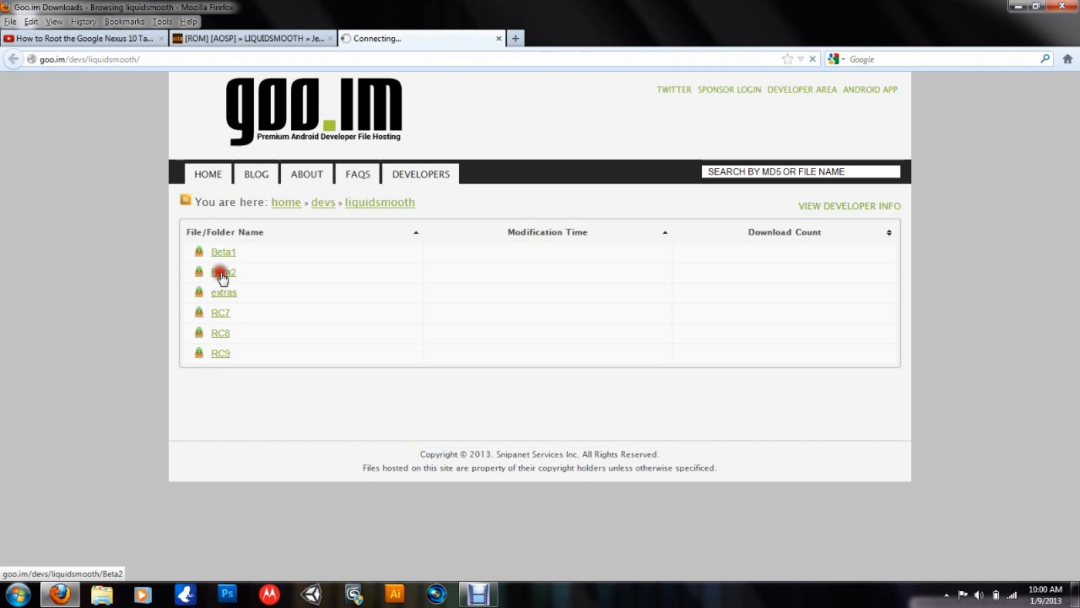
left_click(223, 270)
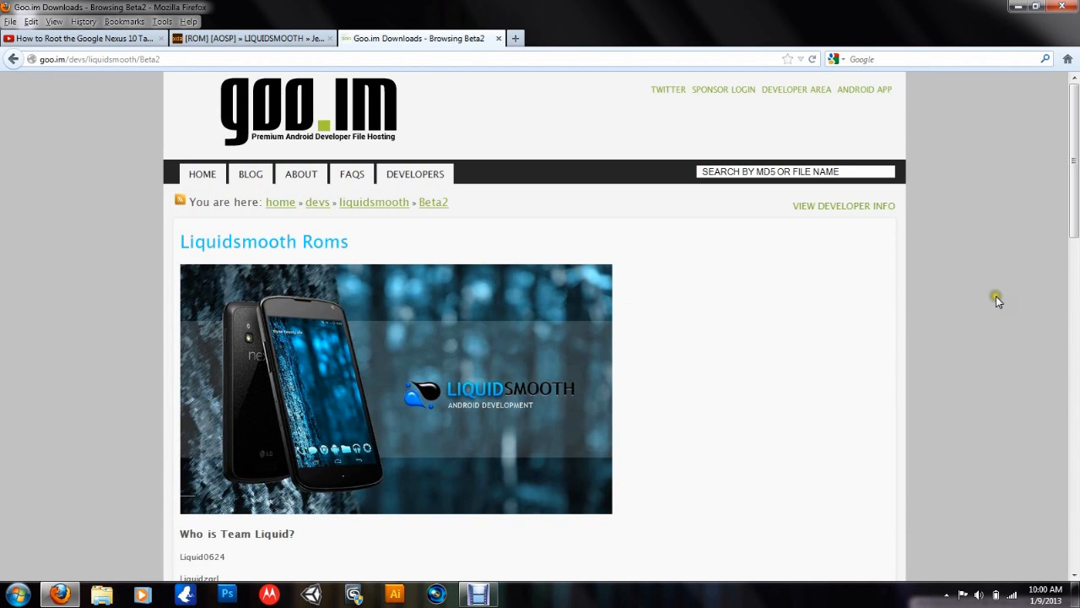
scroll("down", 3)
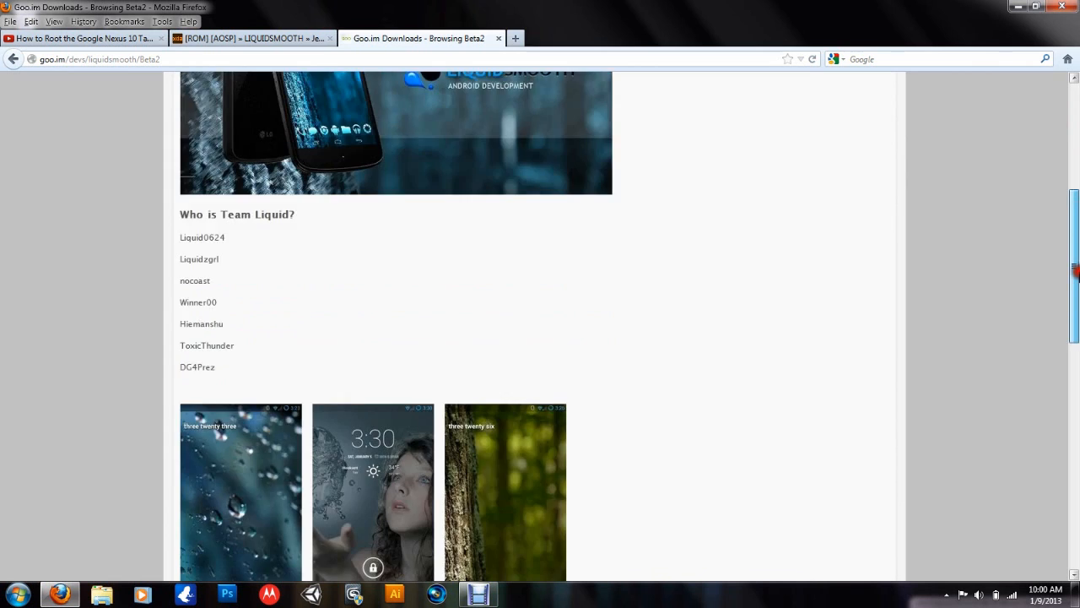
scroll("down", 3)
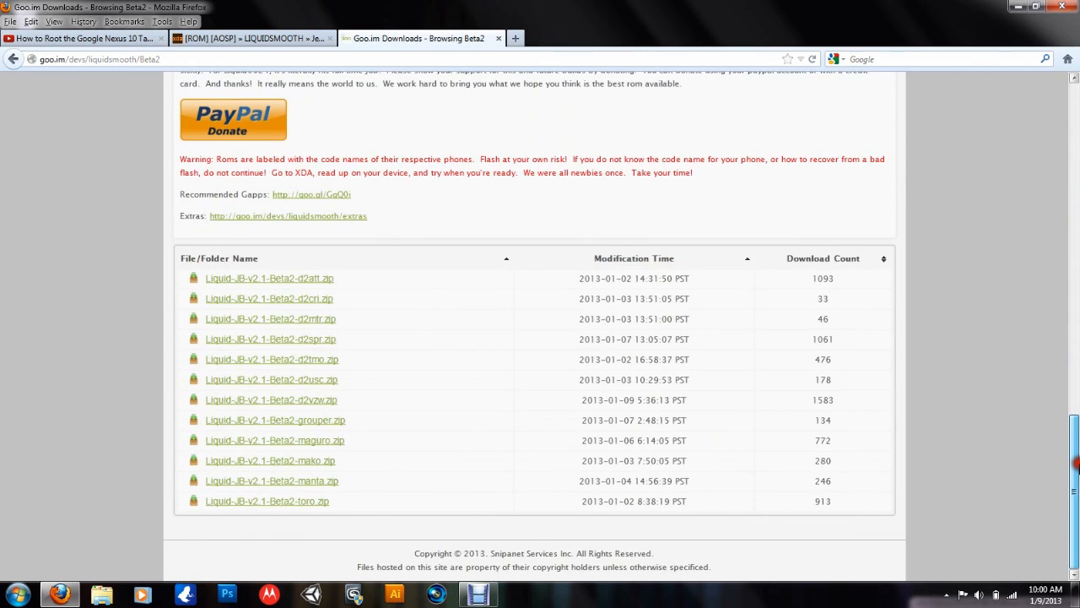
mouse_move(319, 297)
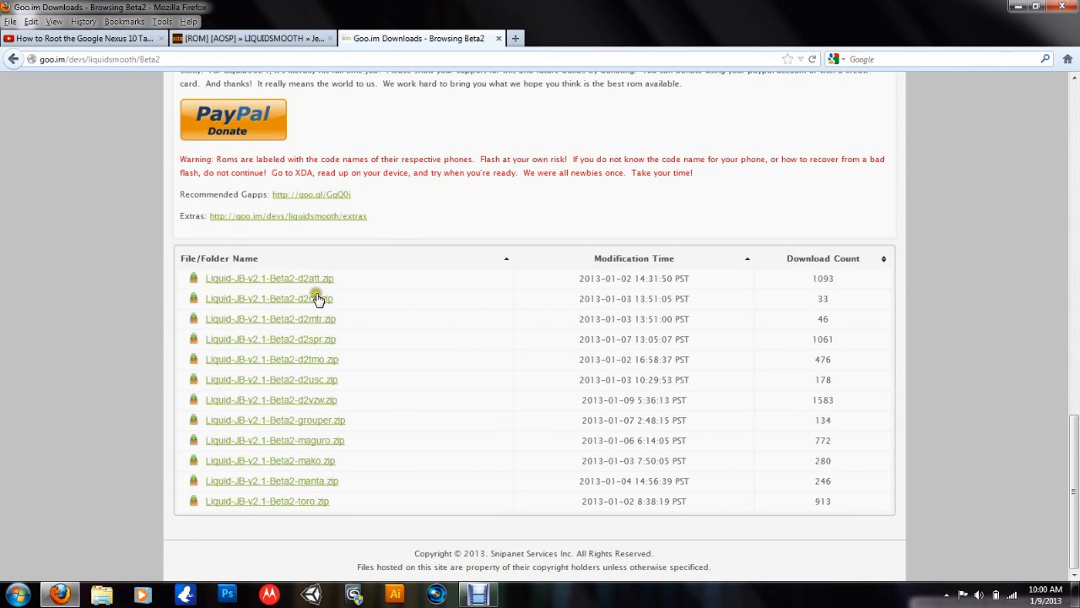
mouse_move(283, 482)
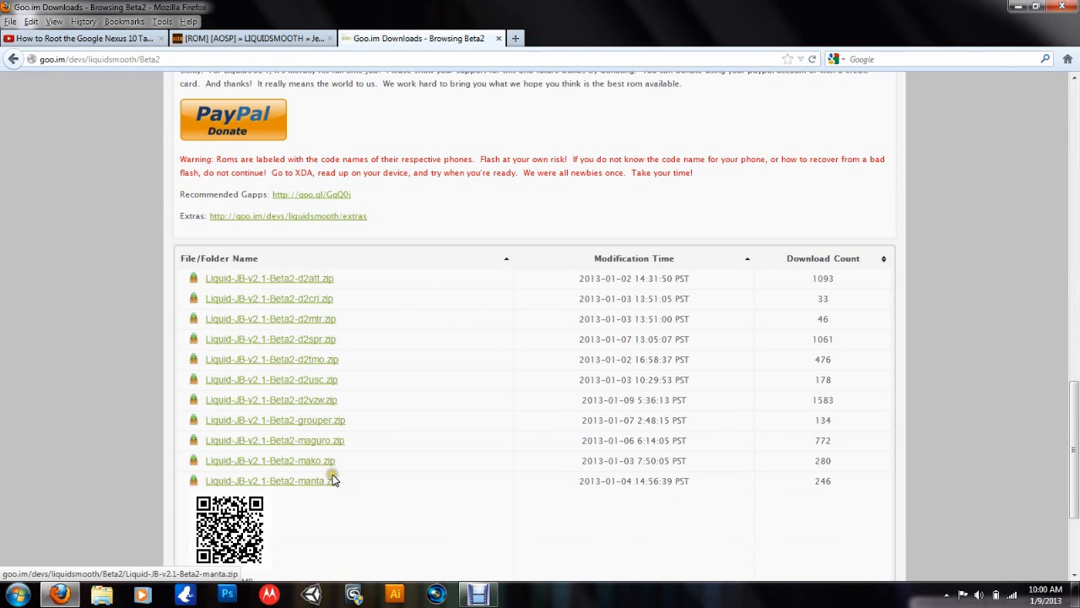
mouse_move(216, 280)
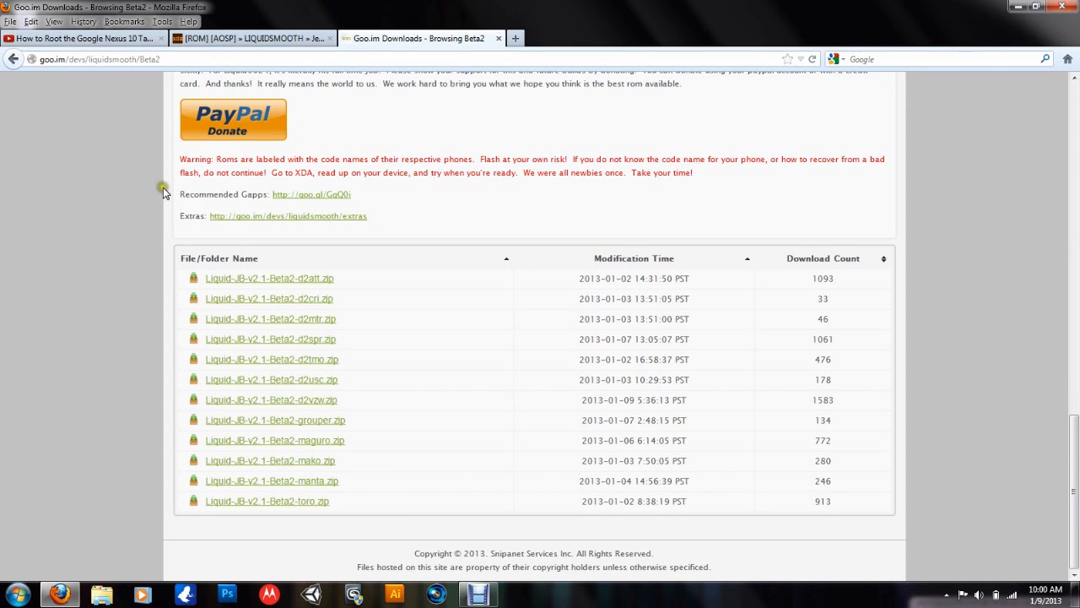
mouse_move(338, 67)
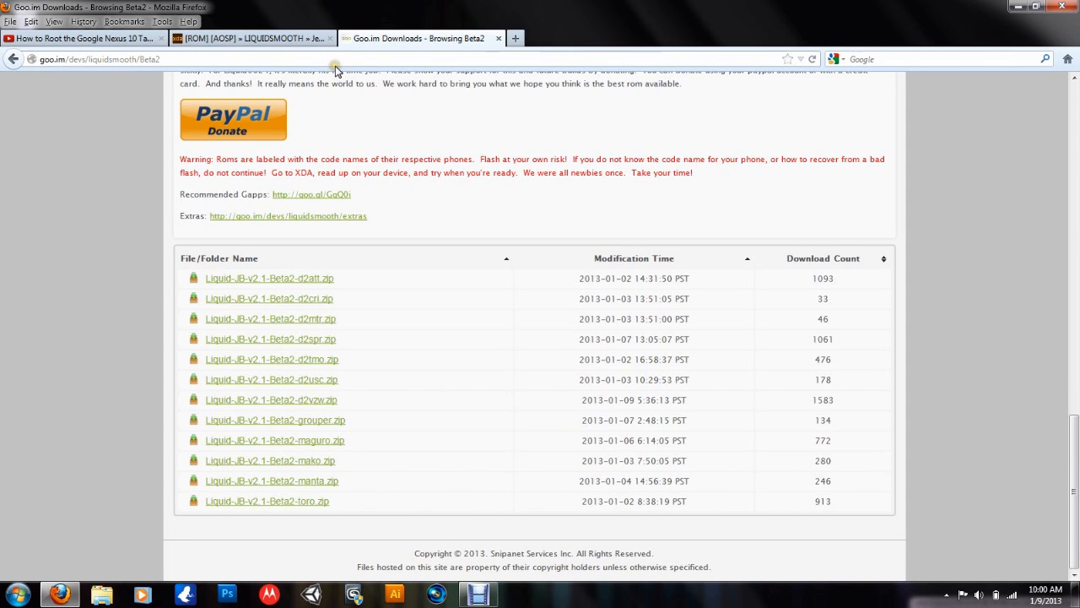
mouse_move(152, 17)
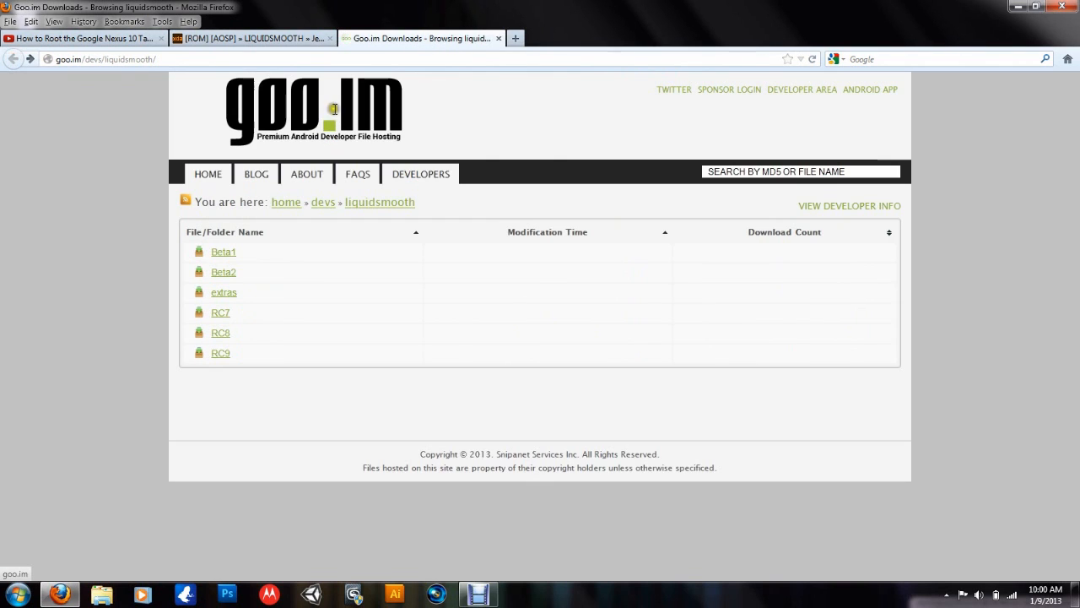
mouse_move(284, 10)
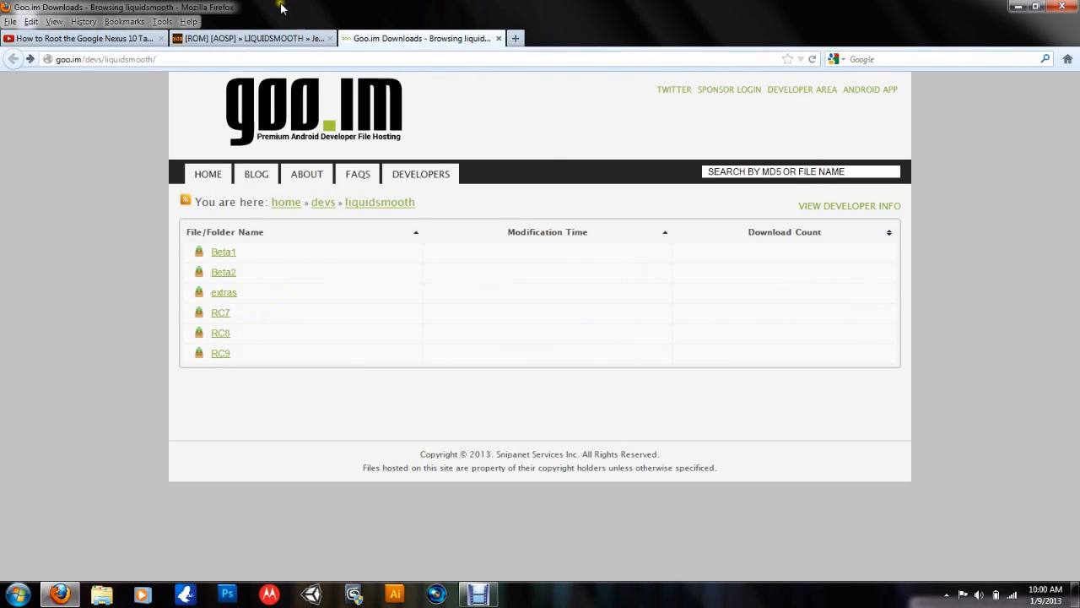
Step: Shrink the browser window, reopen goo.im's Beta2 folder and reach its list of Liquid-JB device zips
left_click(245, 38)
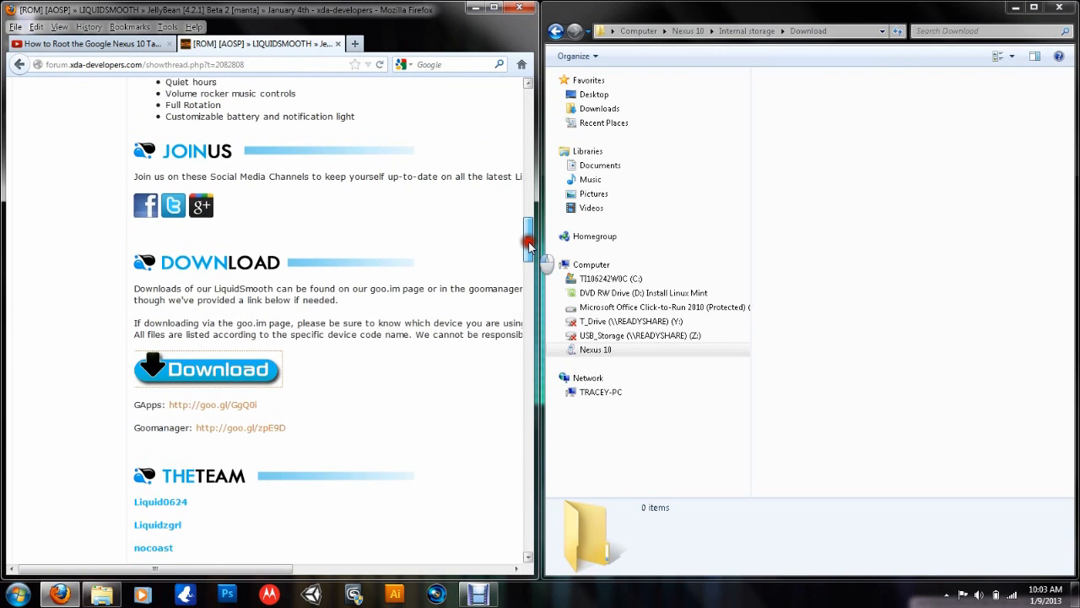
scroll("down", 3)
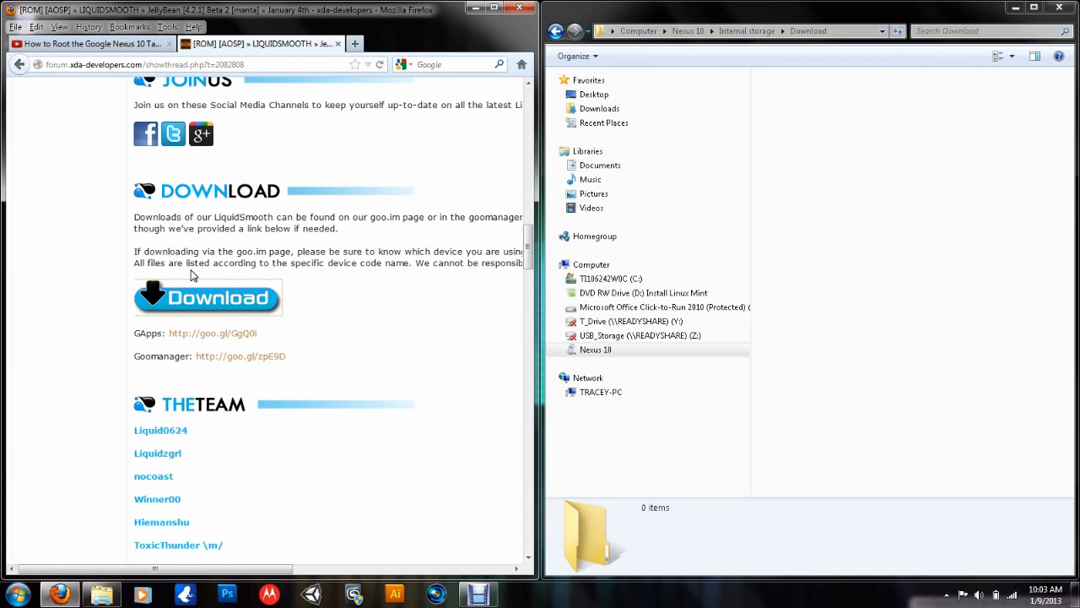
left_click(206, 297)
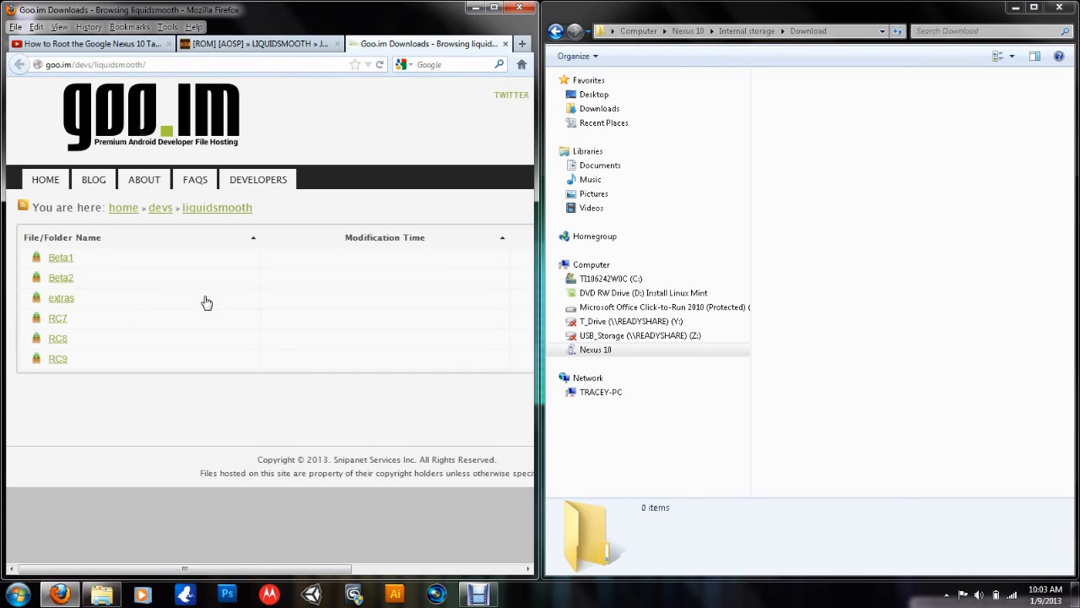
left_click(61, 277)
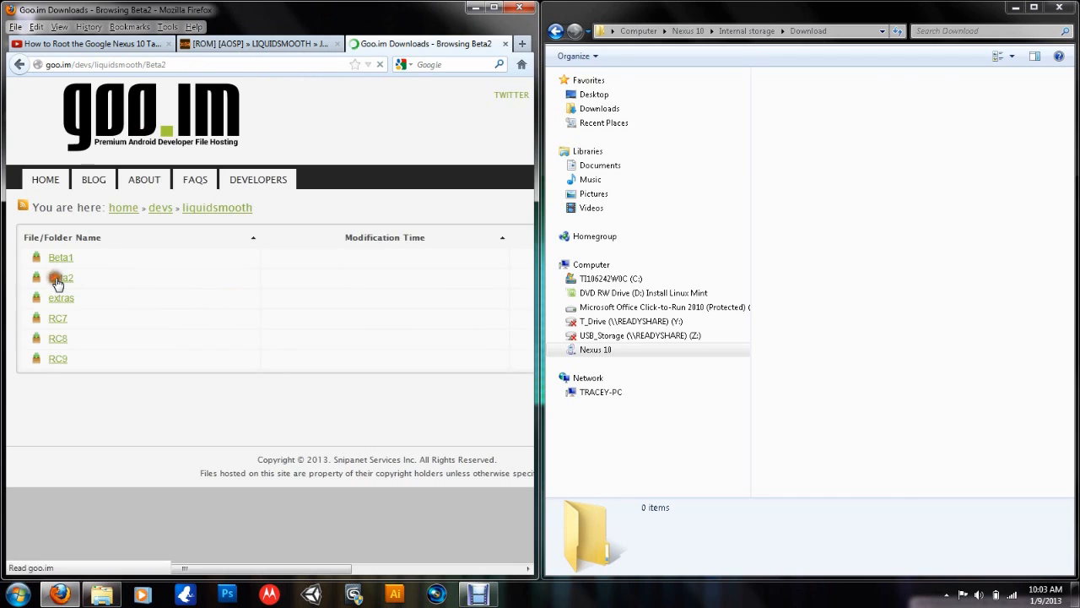
left_click(59, 277)
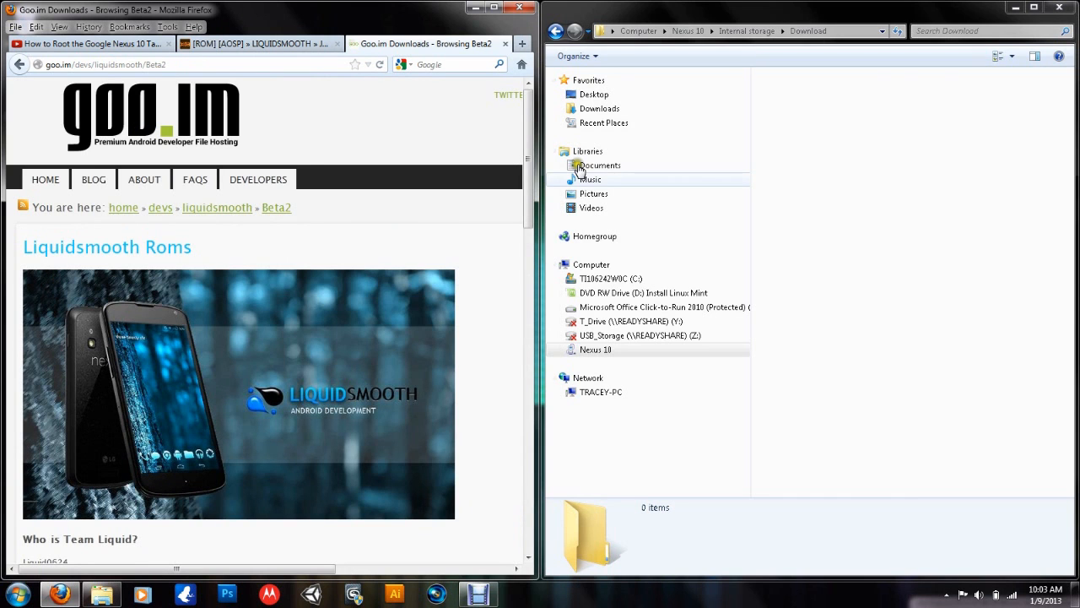
scroll("down", 3)
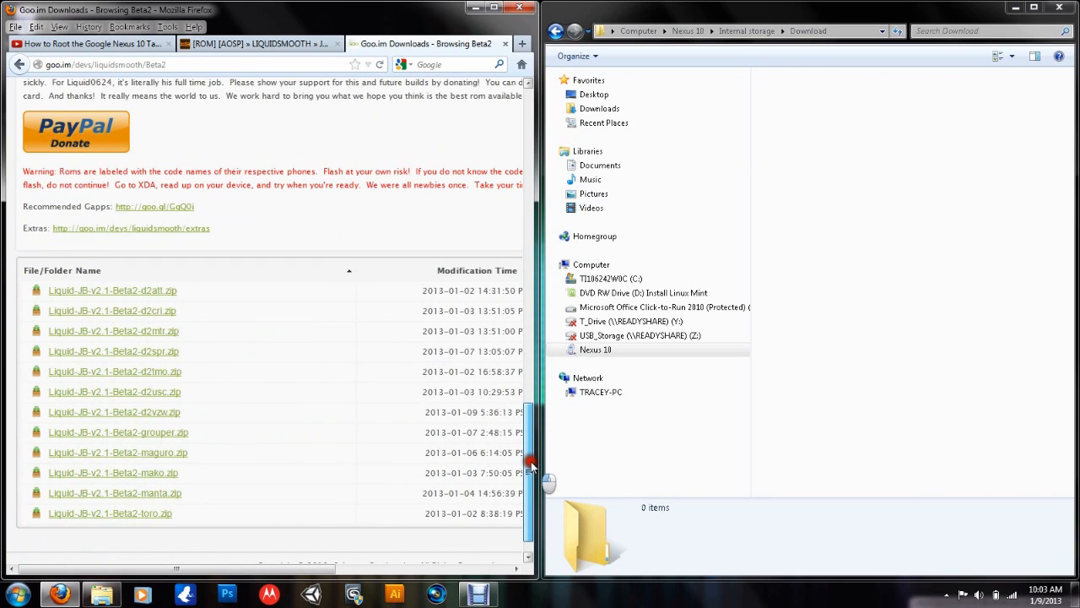
scroll("down", 3)
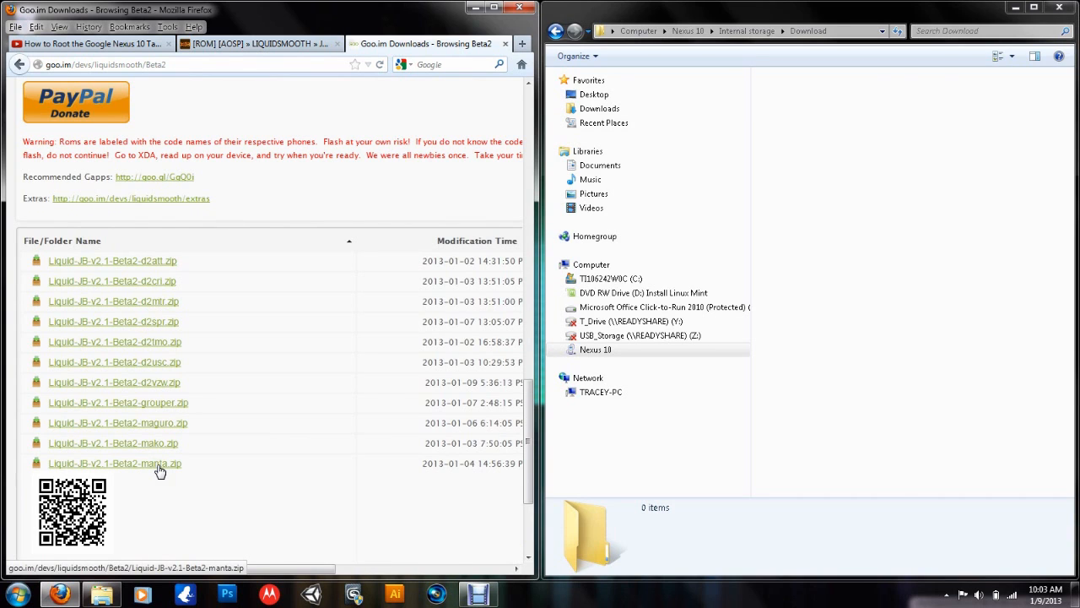
Step: Save Liquid-JB-v2.1-Beta2-manta.zip, then follow the thread's GApps link for gapps-jb-20121212-signed.zip
left_click(115, 463)
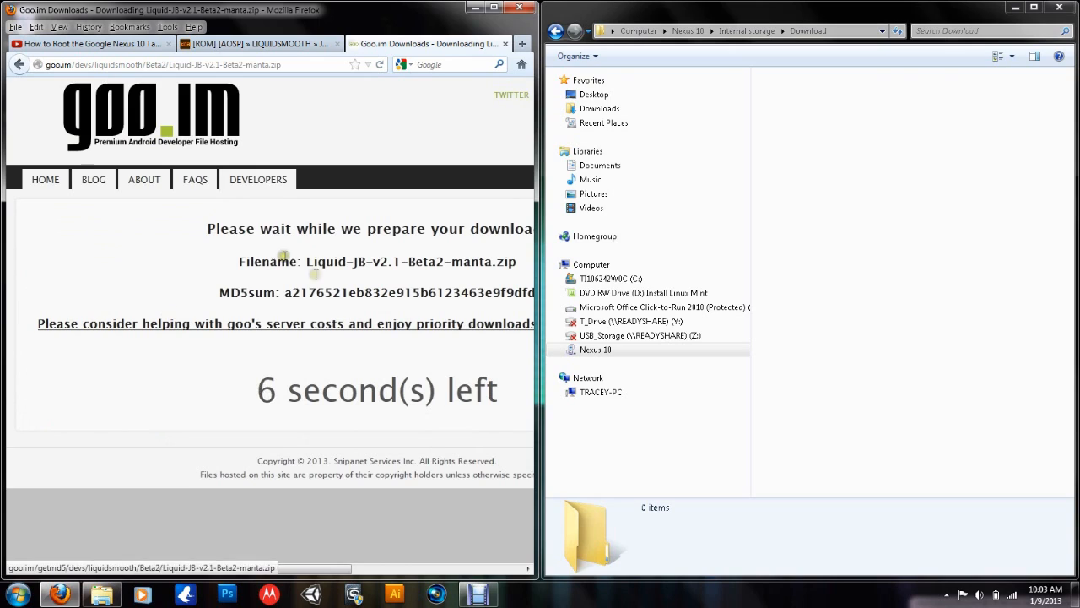
mouse_move(218, 250)
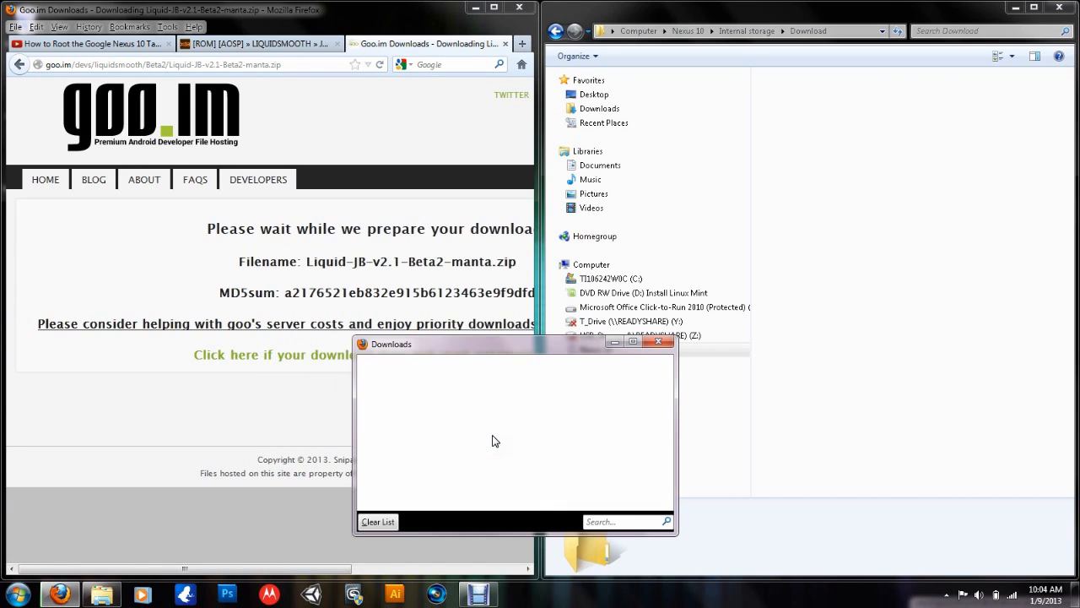
left_click(272, 227)
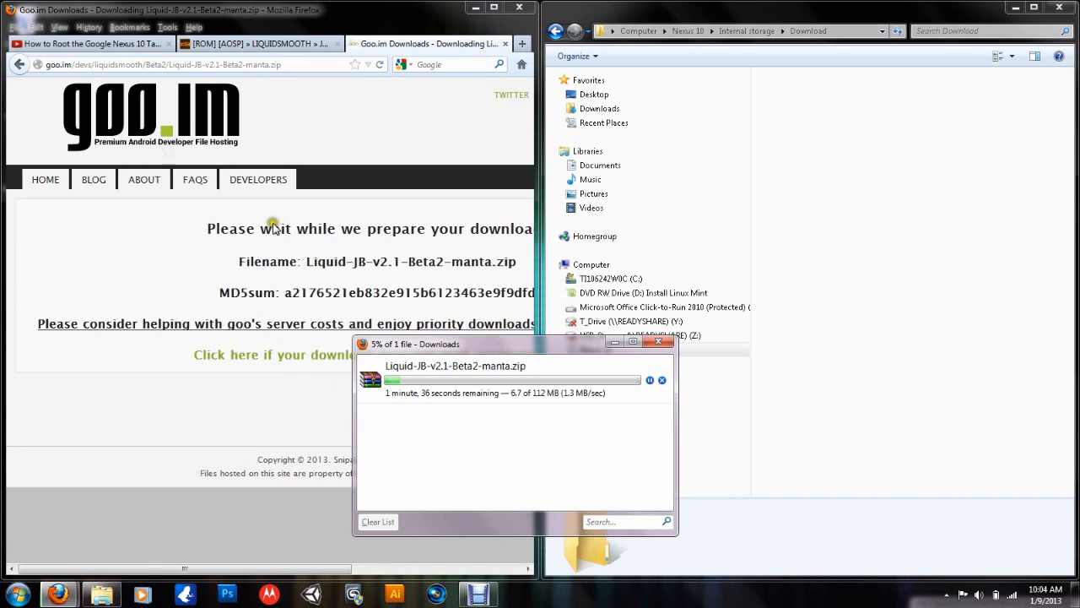
left_click(253, 44)
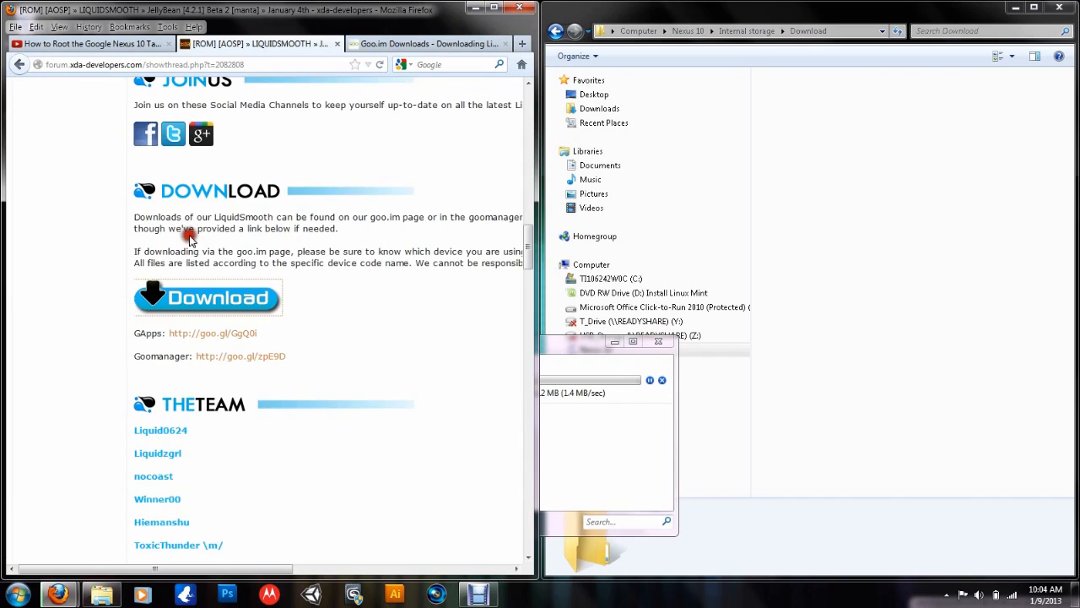
mouse_move(229, 339)
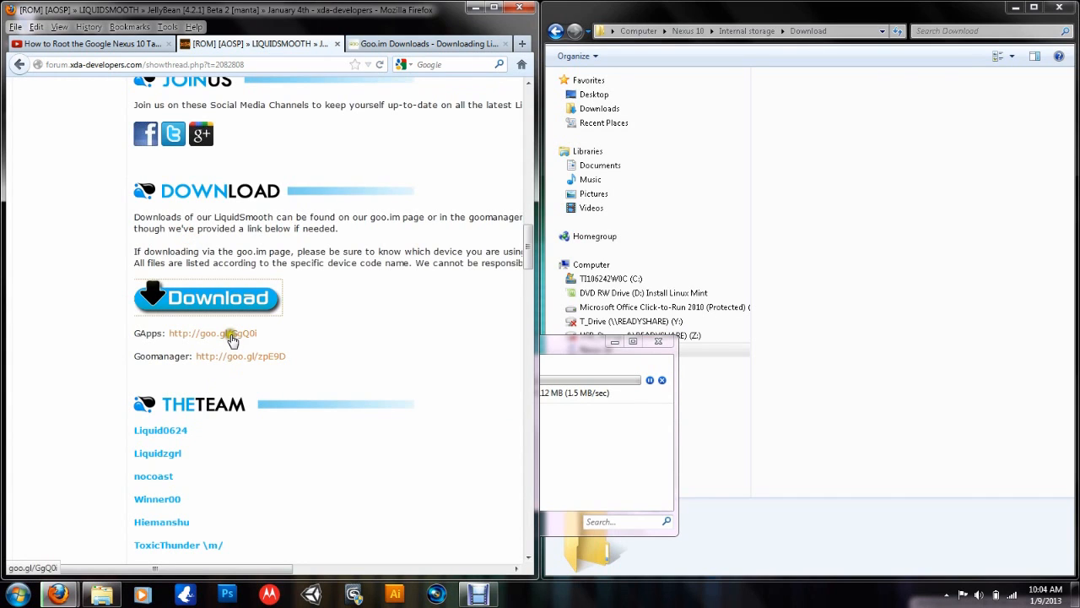
left_click(213, 334)
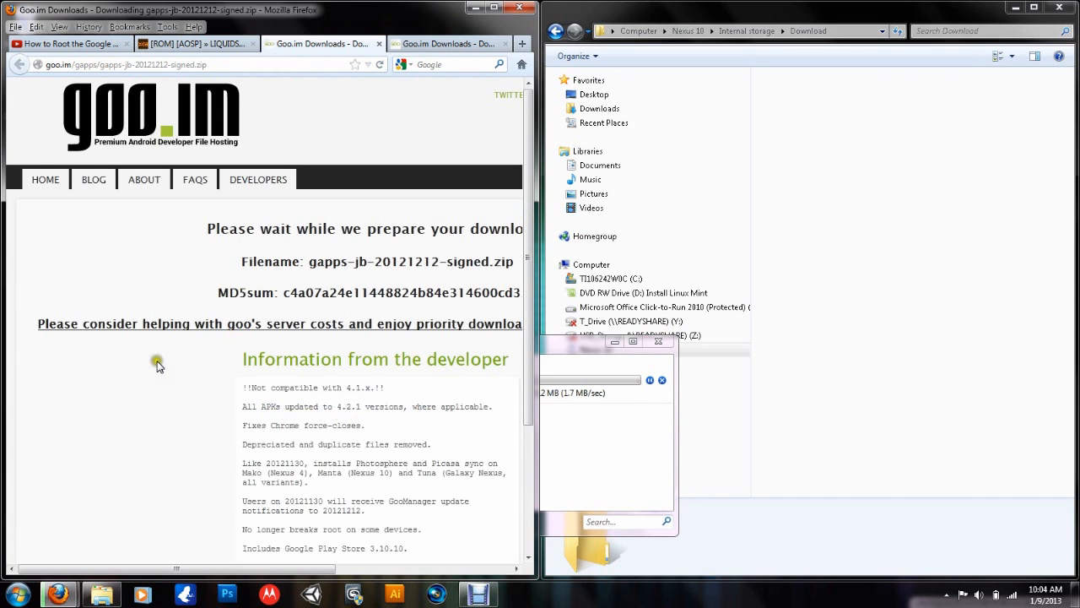
mouse_move(445, 395)
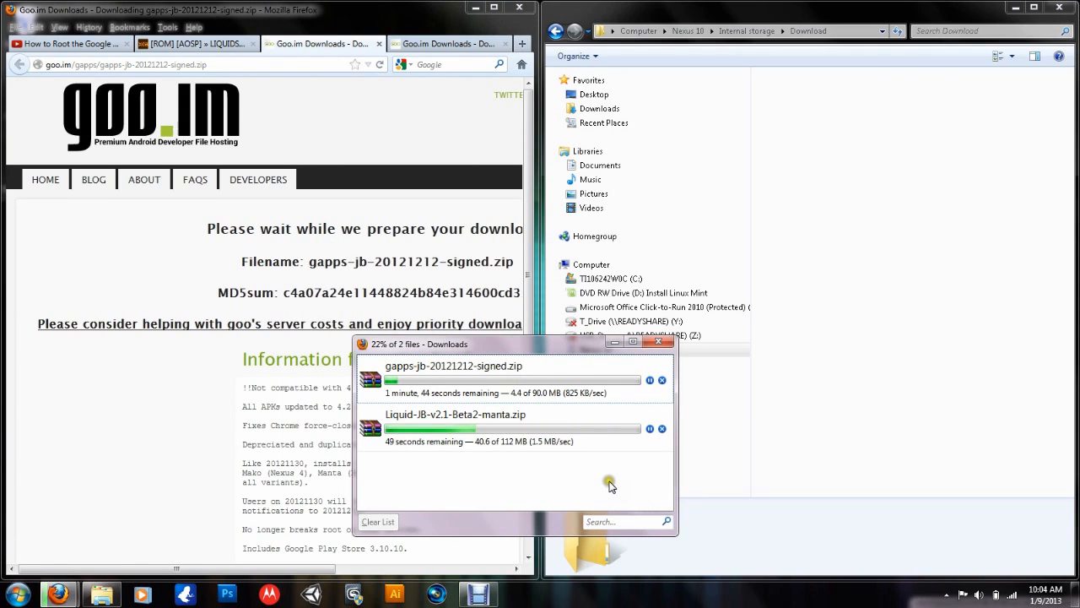
mouse_move(471, 425)
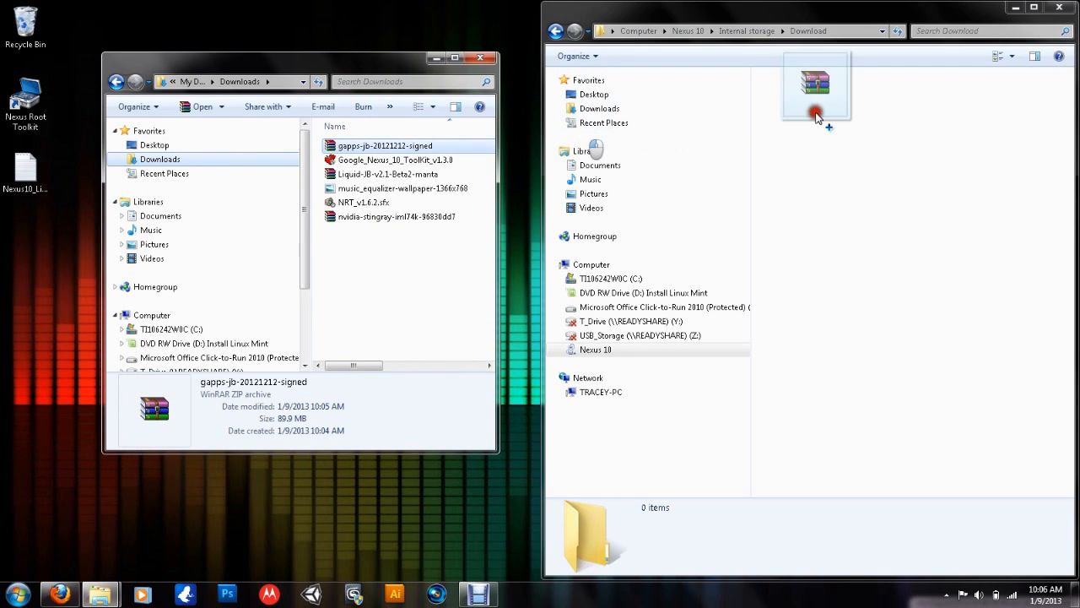
Step: Copy the gapps zip into the Nexus 10's Download folder and close the computer's Downloads window
left_click_drag(385, 145, 815, 93)
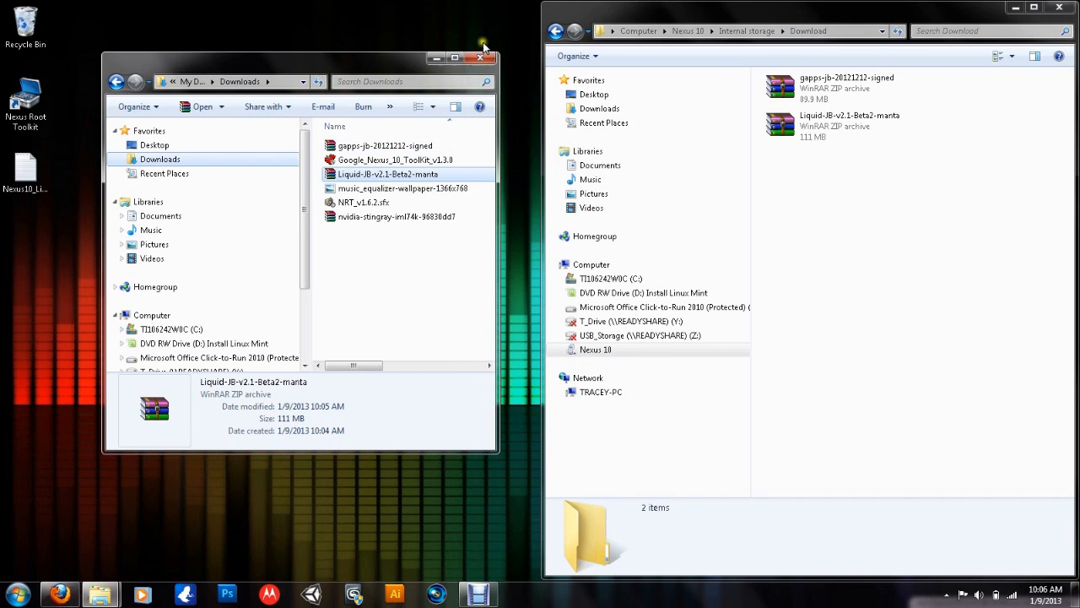
mouse_move(361, 64)
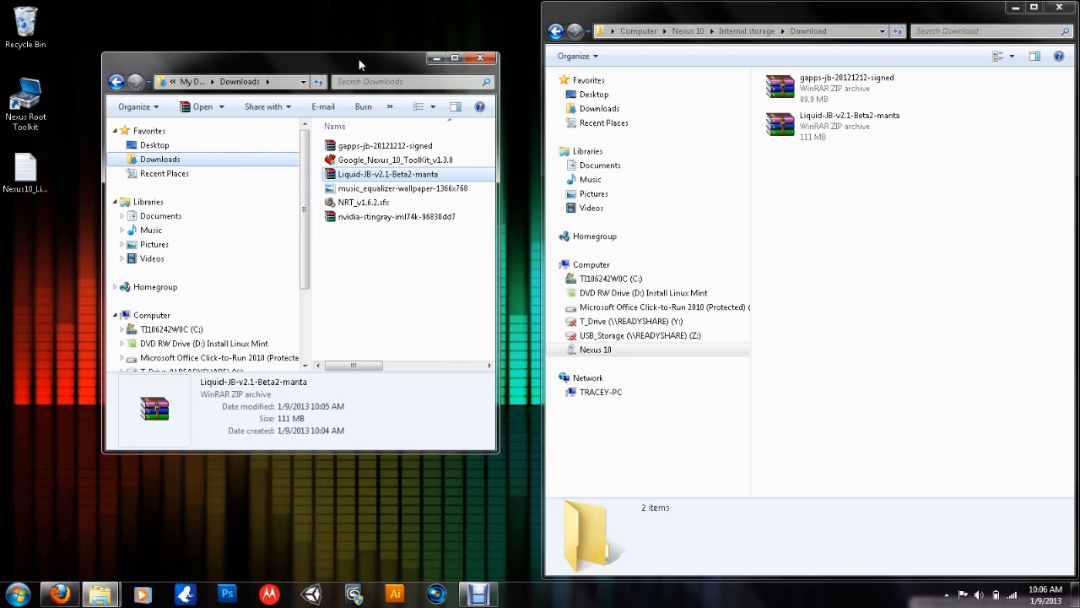
mouse_move(480, 58)
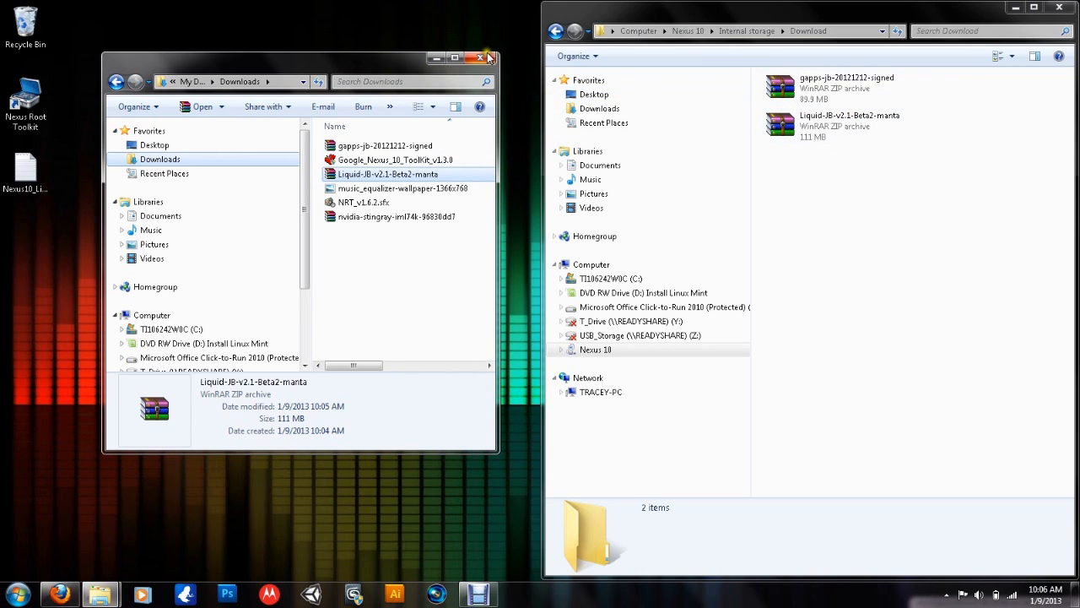
left_click(487, 57)
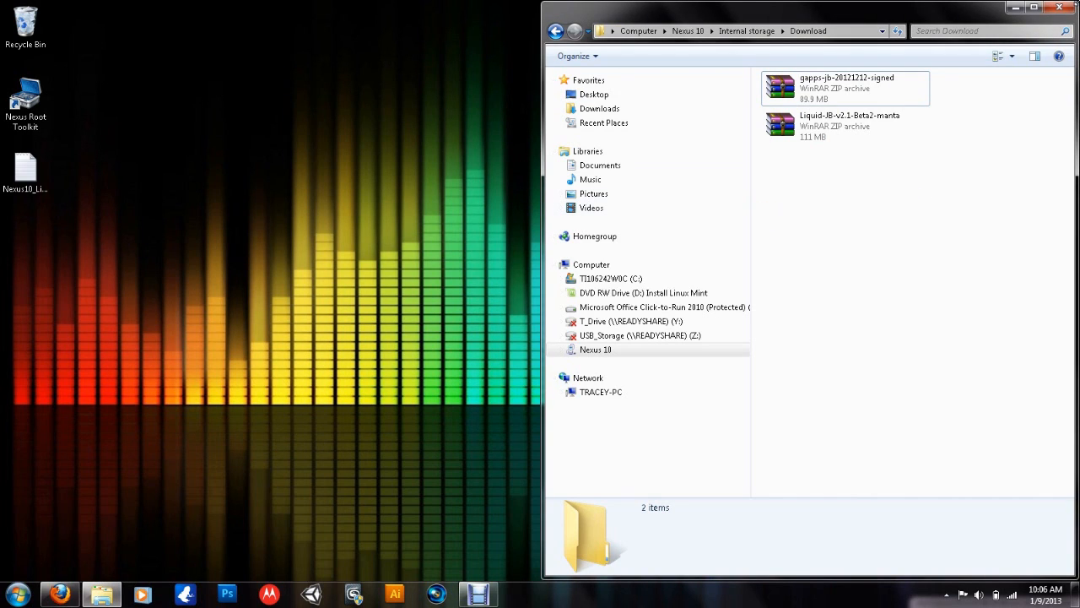
mouse_move(1058, 10)
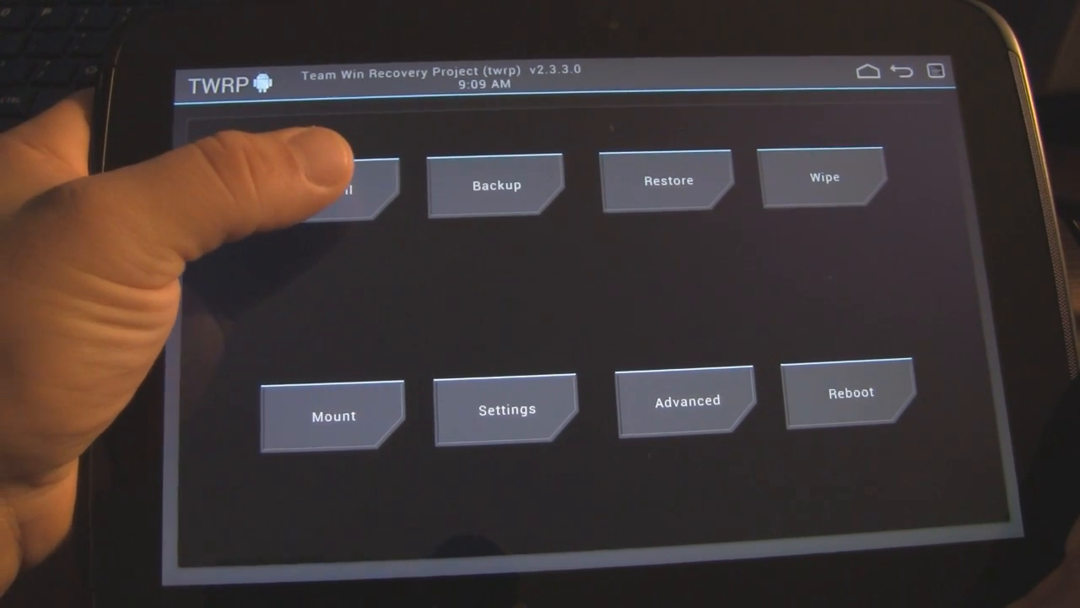
Step: Choose Install to pick Liquid-JB-v2.1-Beta2-manta.zip from /sdcard/Download for flashing
left_click(354, 186)
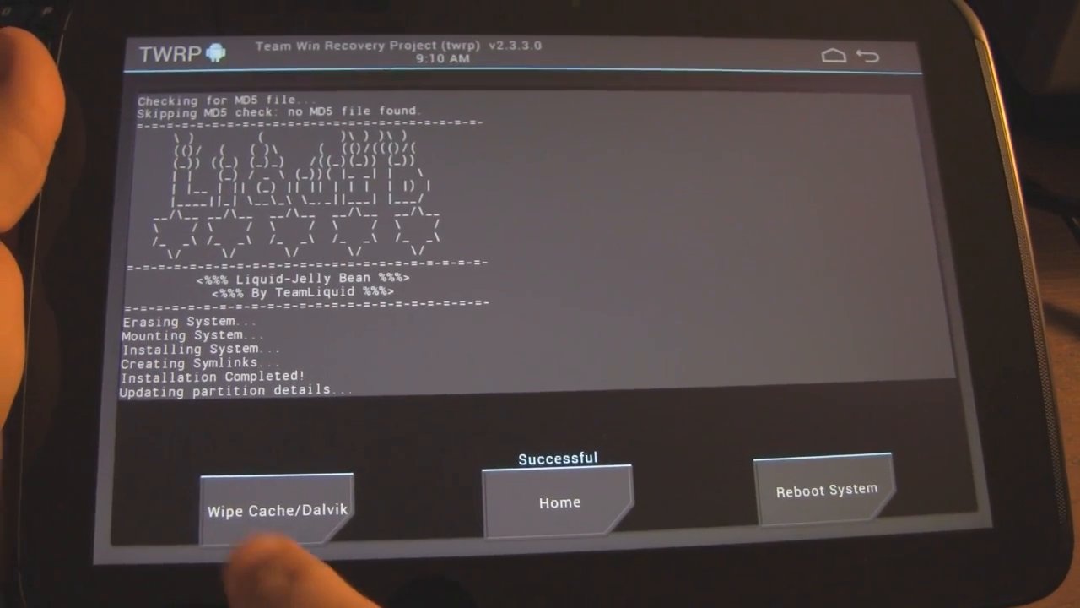
Step: Return from the completed ROM install to the Select Zip to Install list in Download
left_click(274, 513)
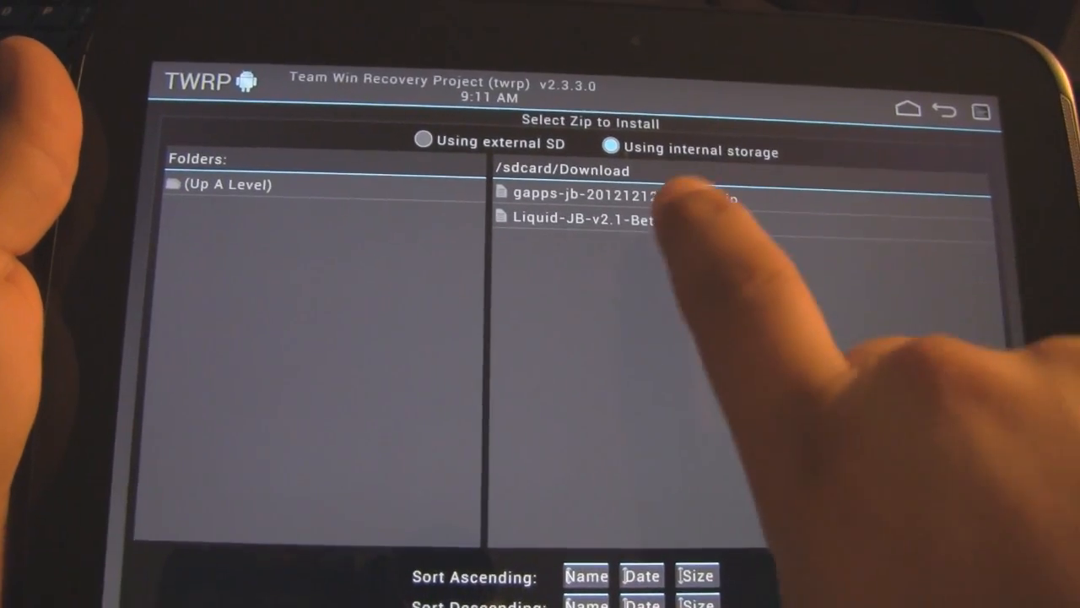
Step: Flash gapps-jb-20121212-signed.zip, wipe the cache and Dalvik cache, and go back to the results
left_click(590, 192)
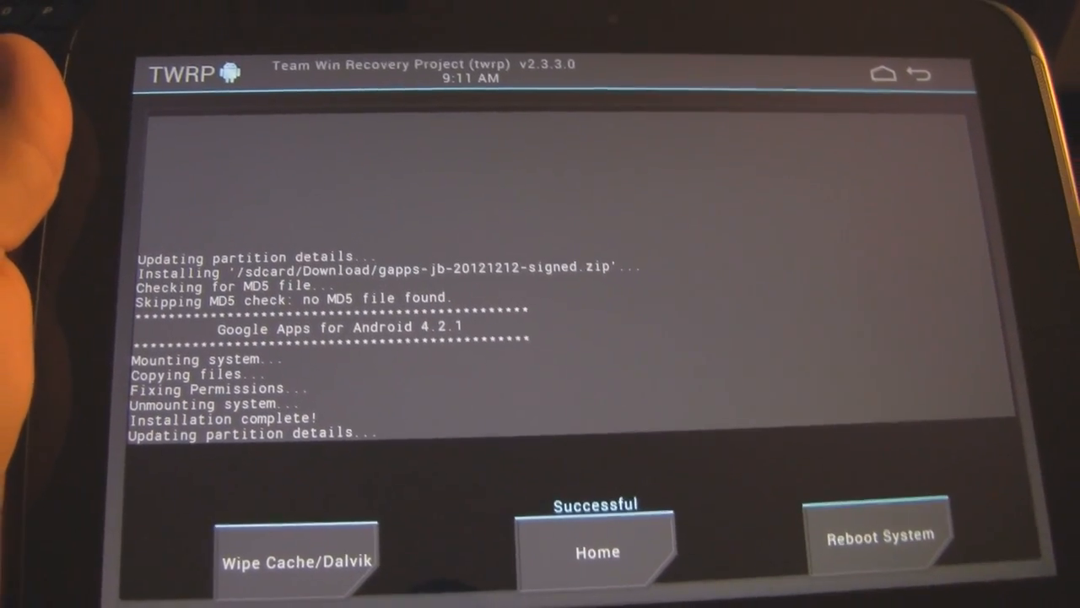
left_click(293, 561)
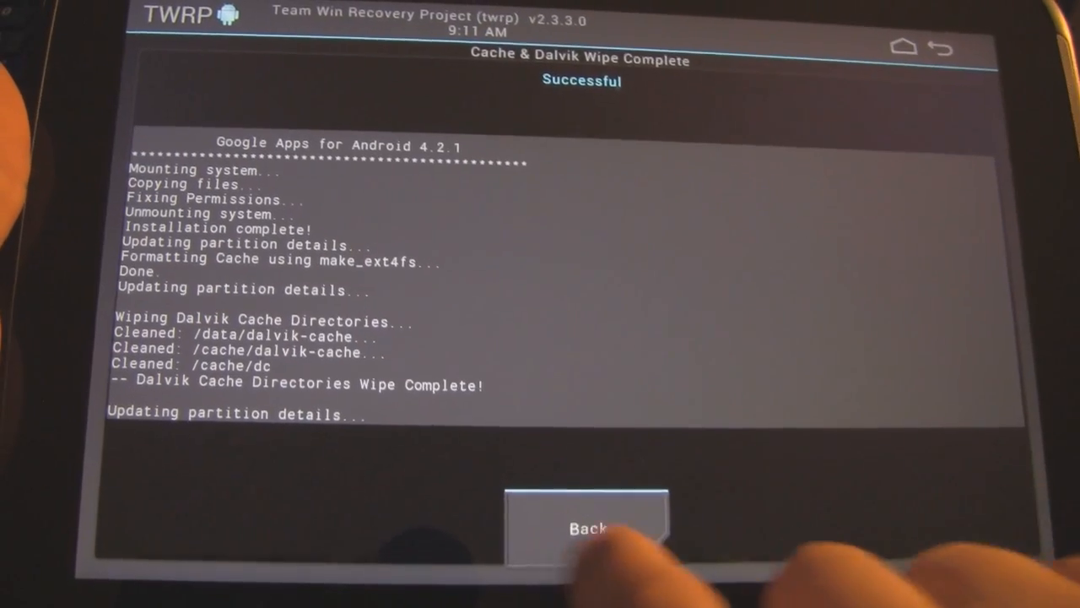
left_click(587, 527)
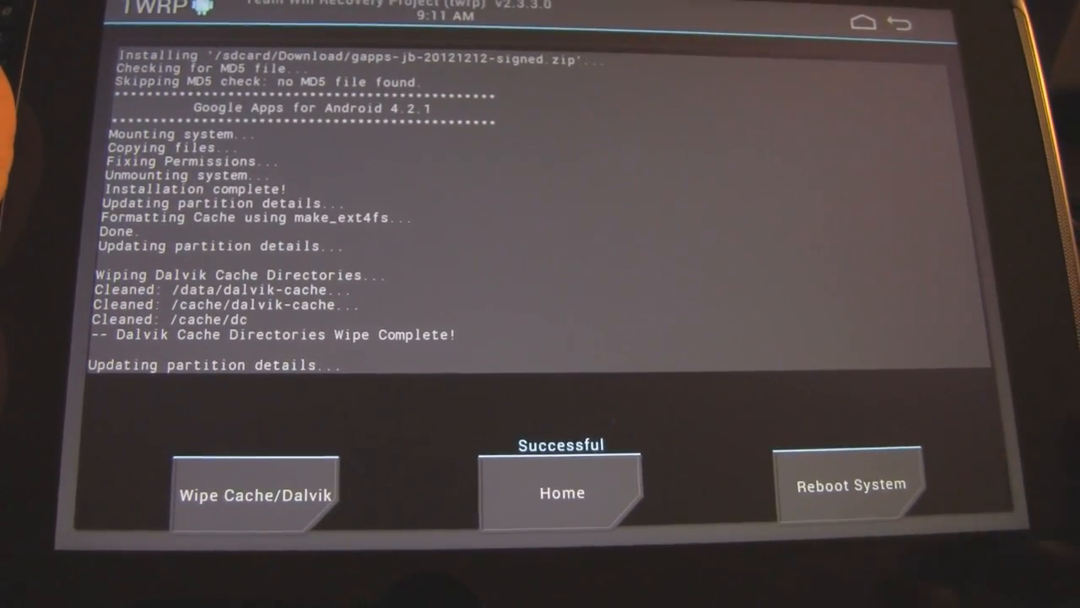